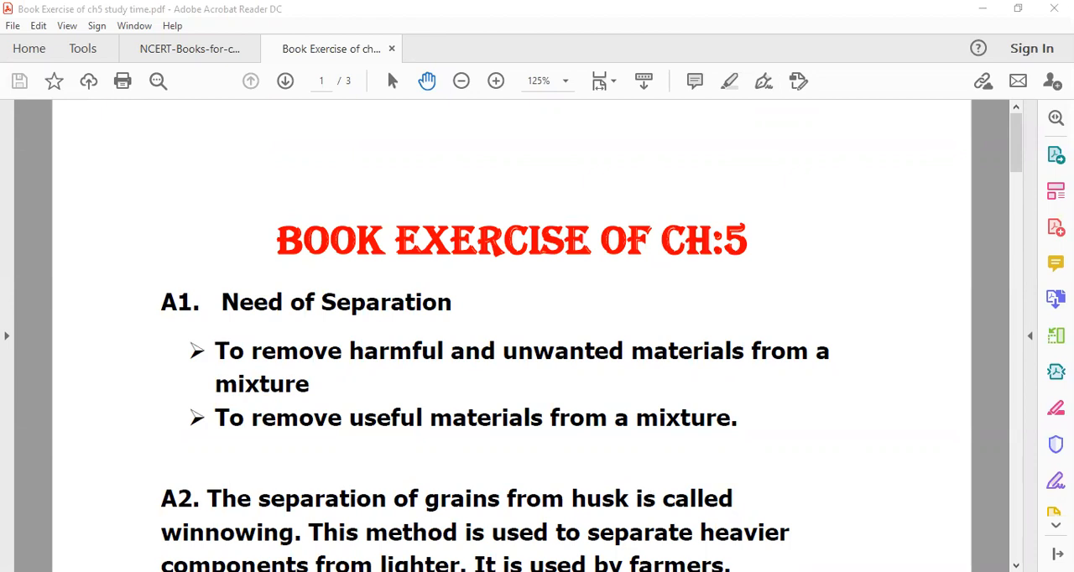
- Show the NCERT Class 6 Science Chapter 5 Exercises page in Acrobat Reader
left_click(188, 47)
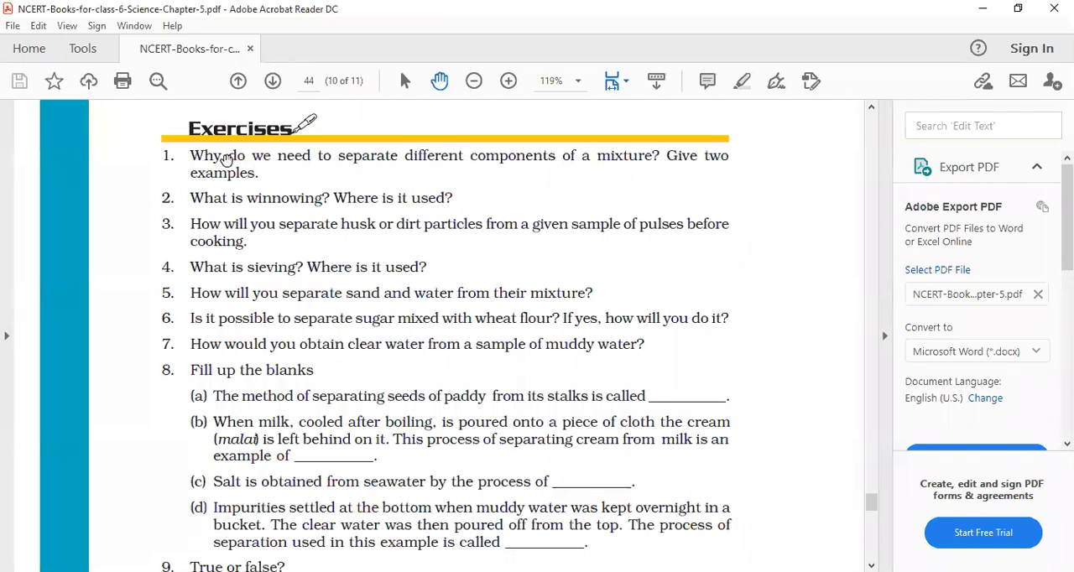
mouse_move(359, 166)
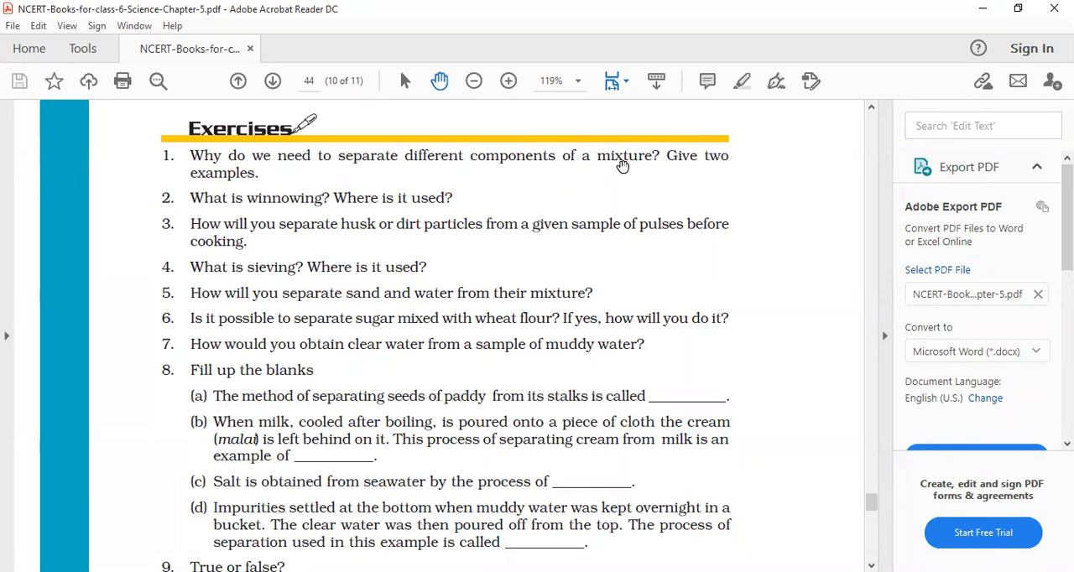
mouse_move(512, 396)
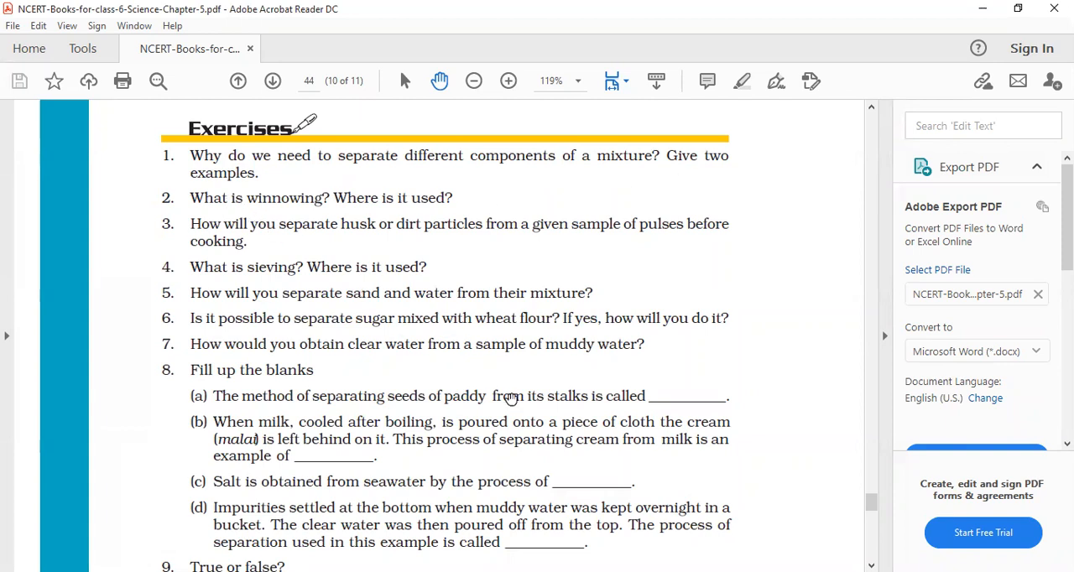
mouse_move(495, 71)
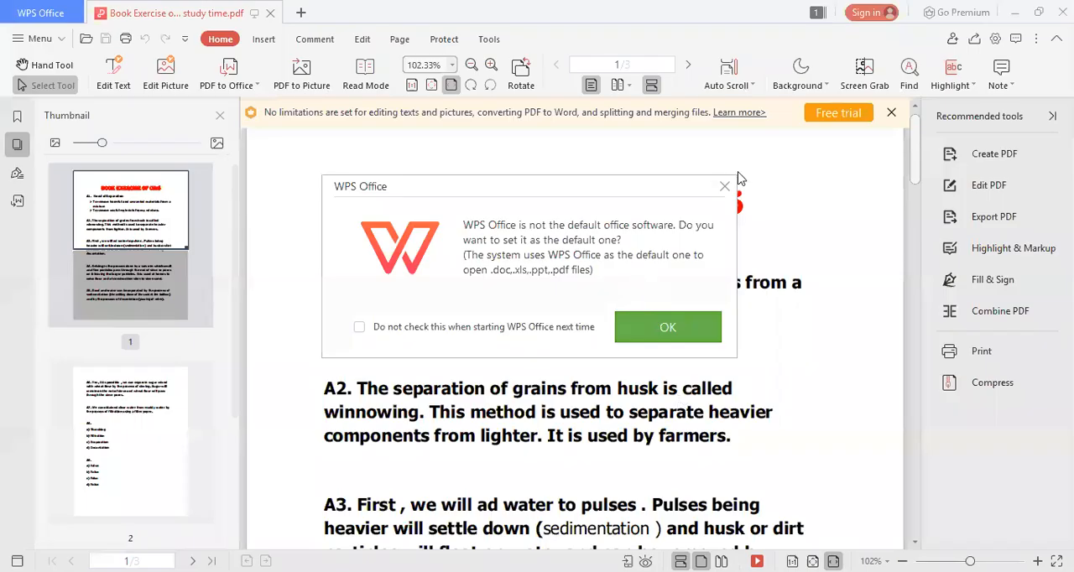
mouse_move(653, 220)
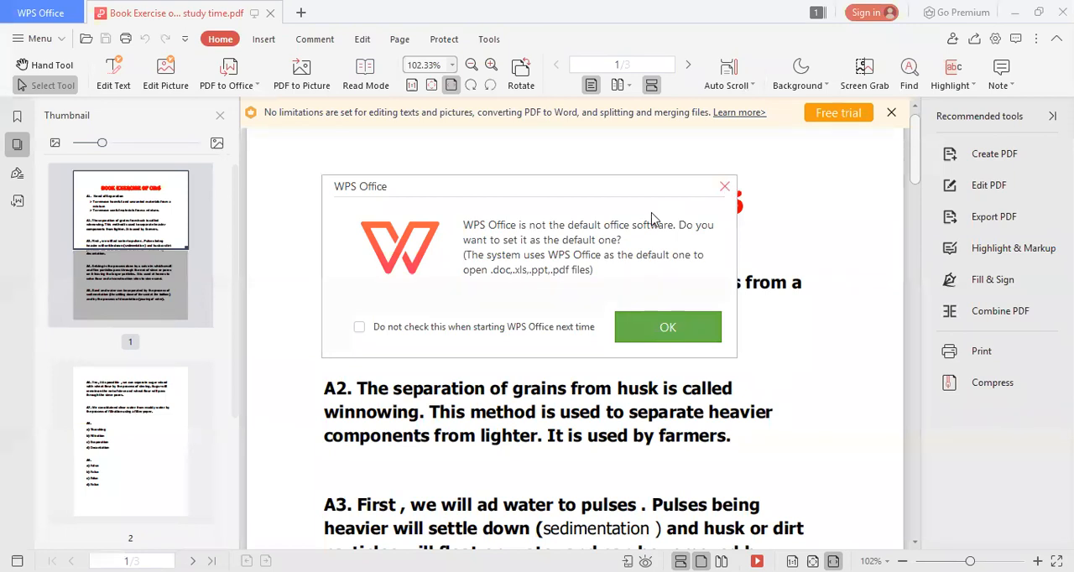
- Dismiss the default-software prompt and red-underline A1's first bullet on Need of Separation
left_click(668, 327)
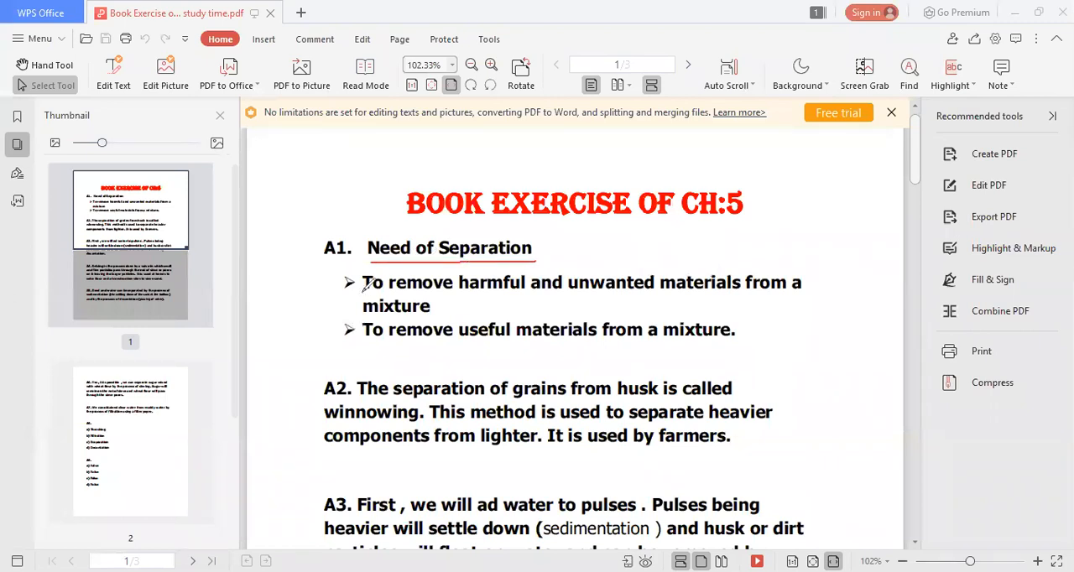
left_click_drag(363, 282, 640, 282)
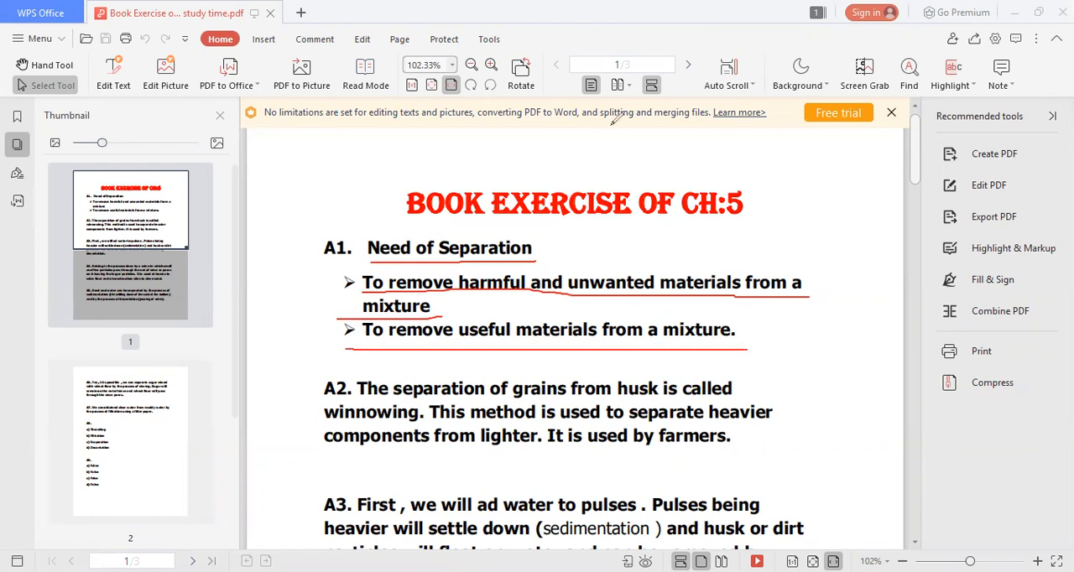
mouse_move(668, 34)
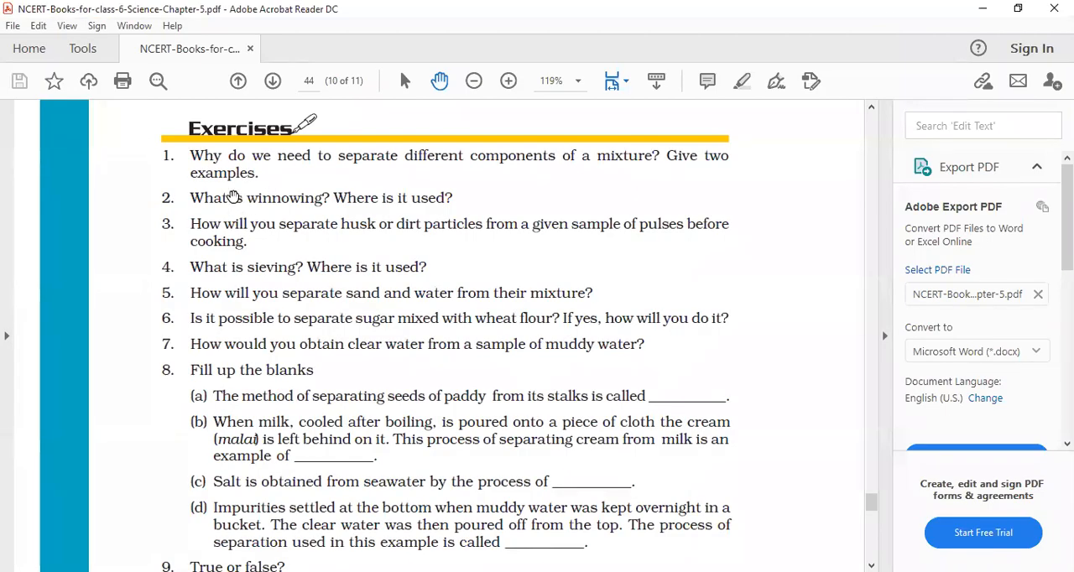
mouse_move(440, 80)
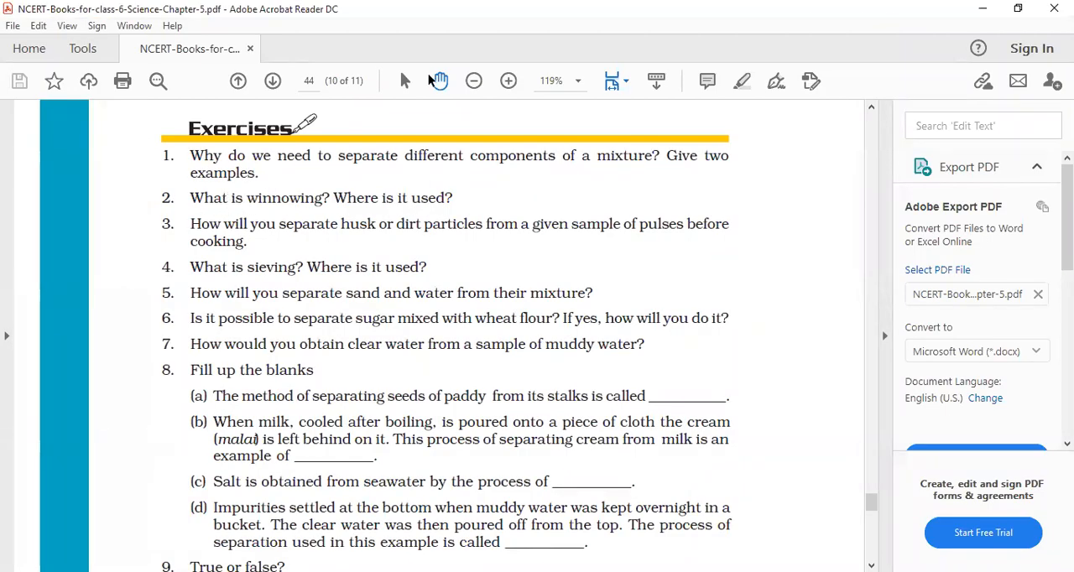
mouse_move(467, 69)
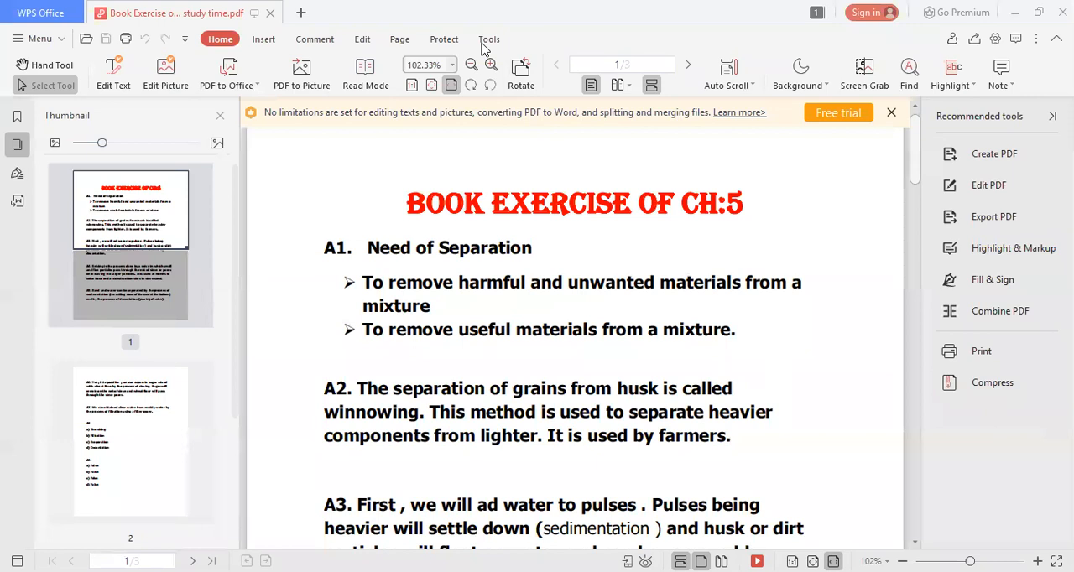
mouse_move(383, 423)
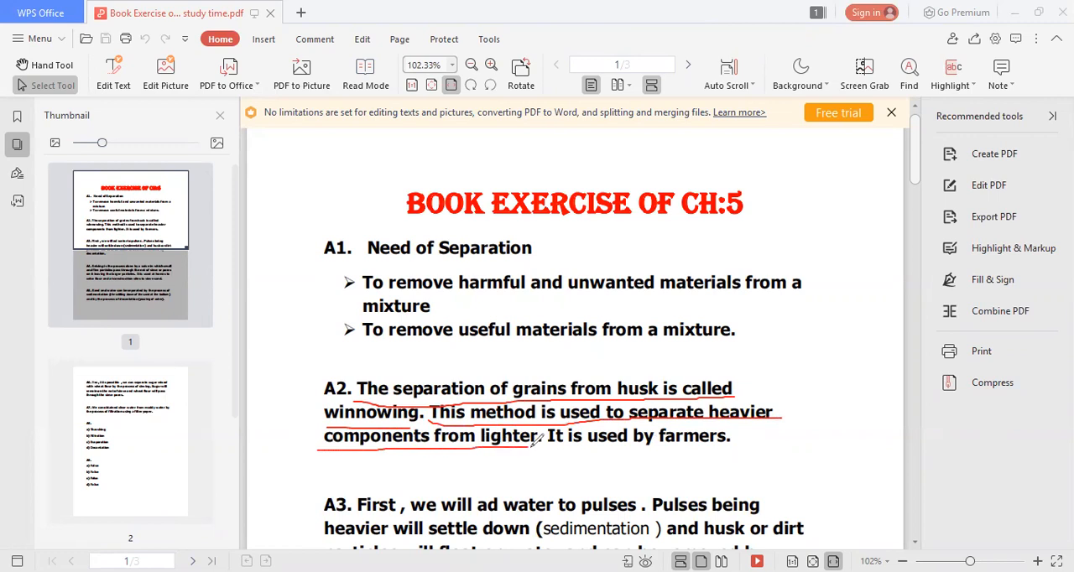
- Red-underline A2's 'It is used by farmers' sentence on winnowing and scroll onward
left_click_drag(545, 450, 725, 446)
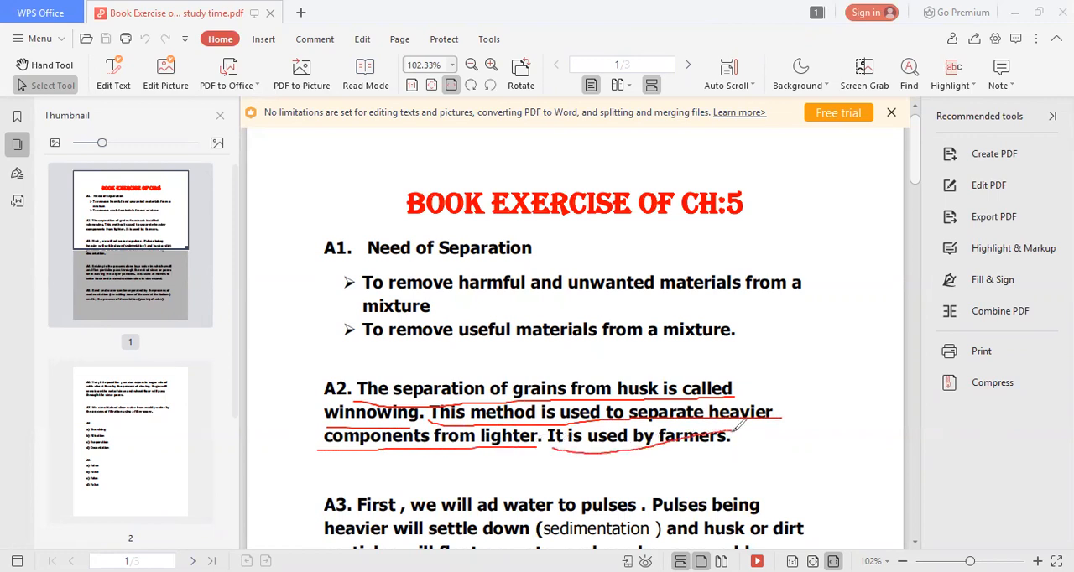
mouse_move(532, 297)
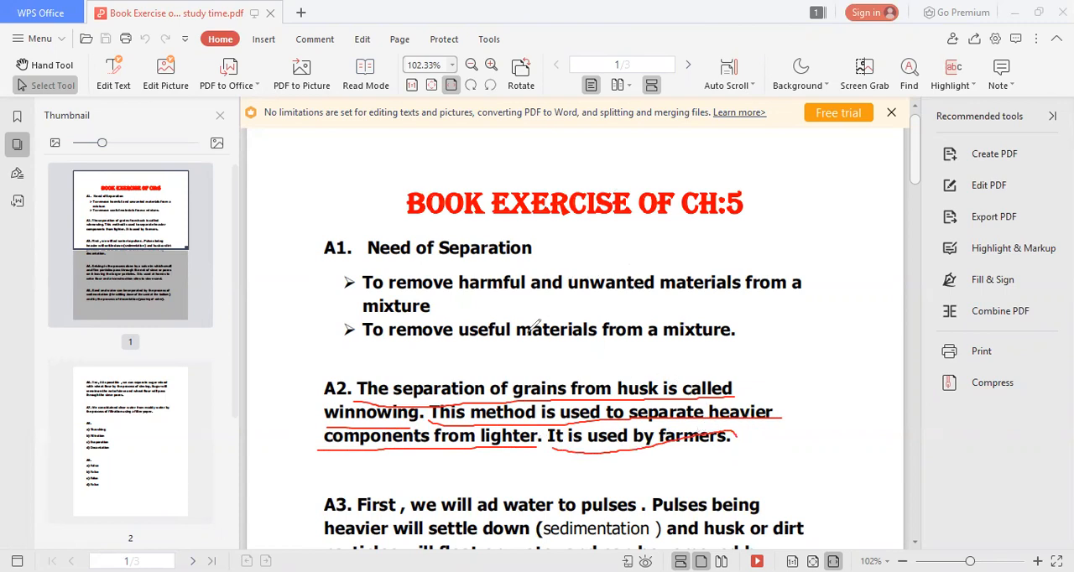
mouse_move(530, 182)
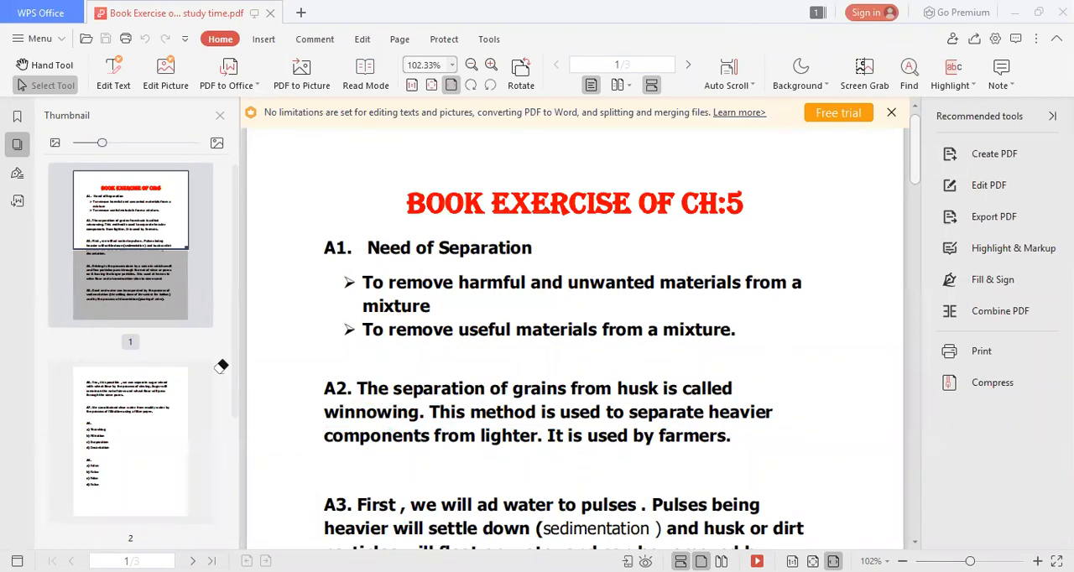
scroll("down", 3)
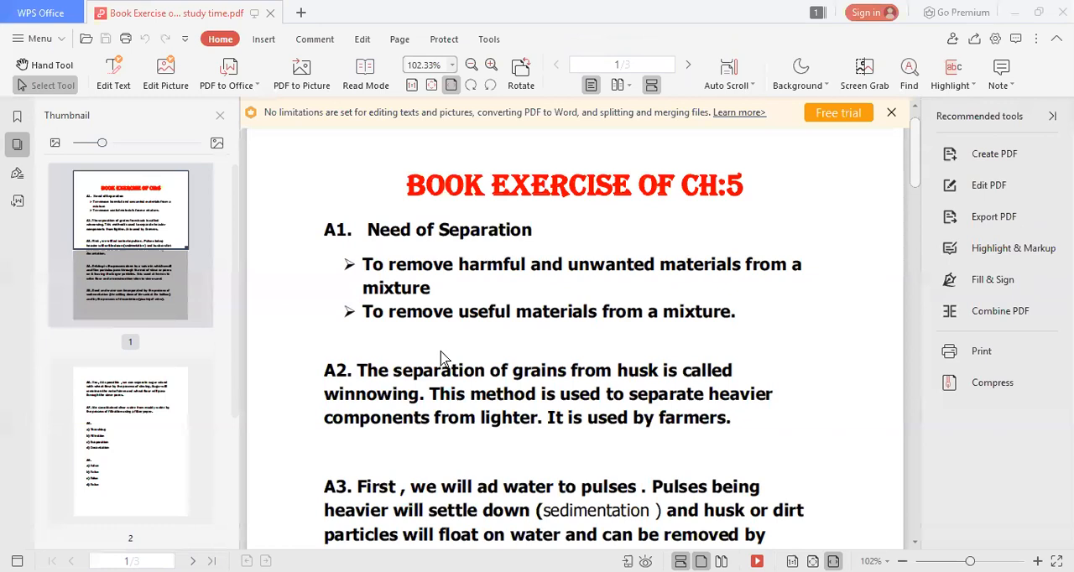
scroll("down", 3)
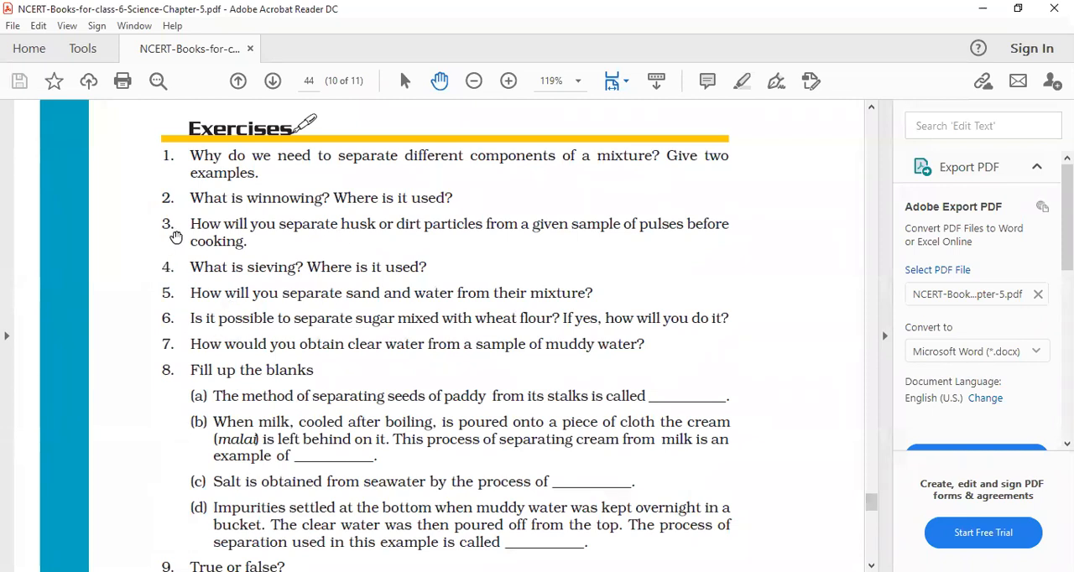
mouse_move(374, 235)
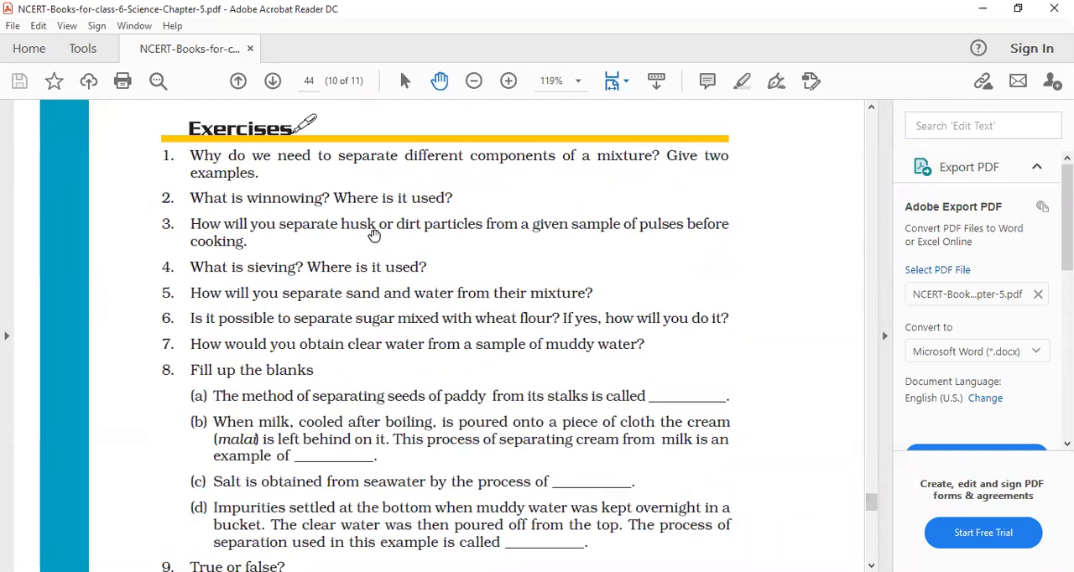
mouse_move(638, 225)
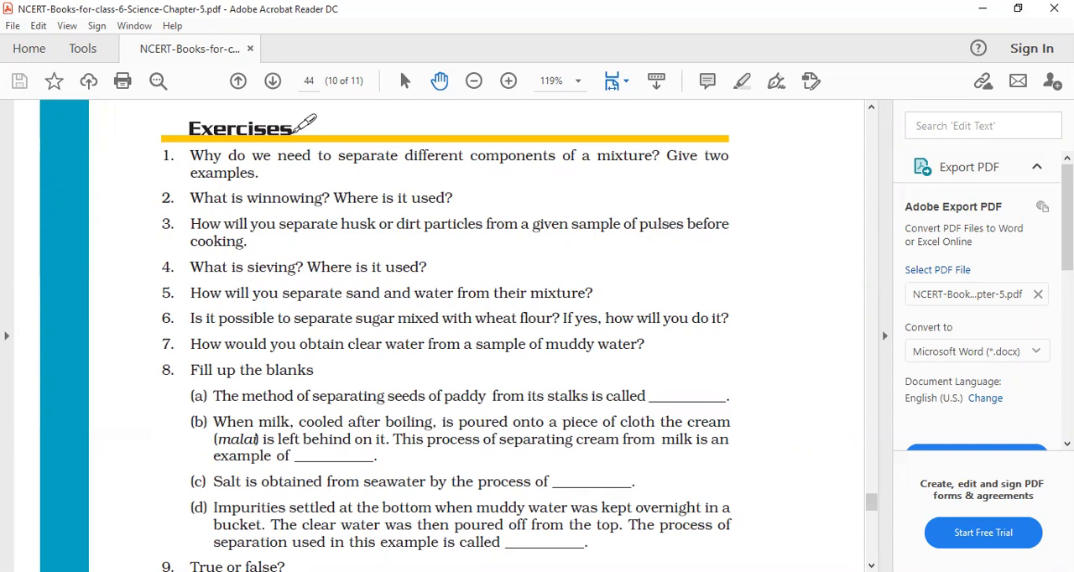
mouse_move(584, 135)
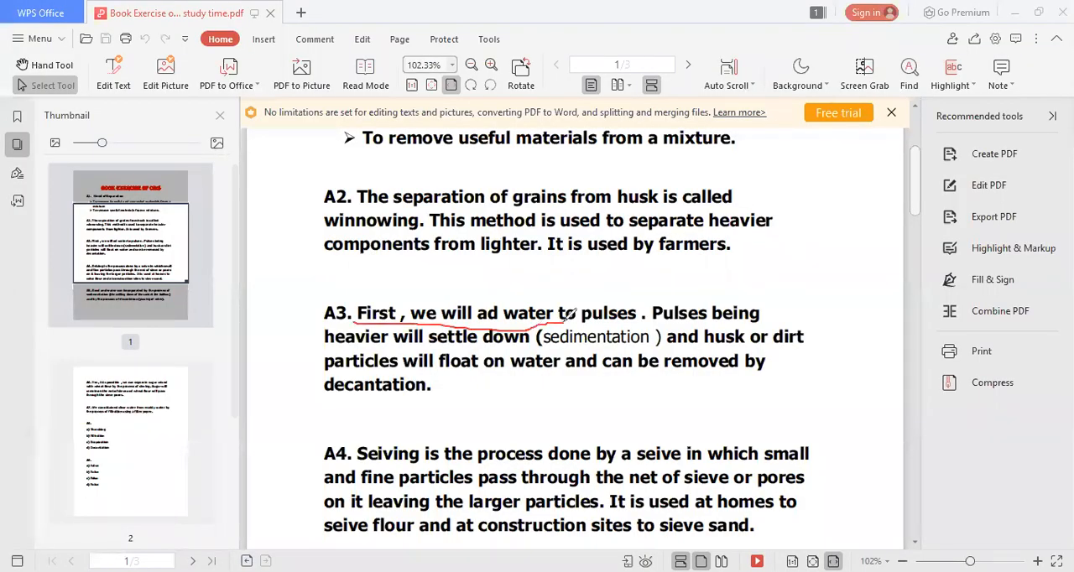
mouse_move(510, 312)
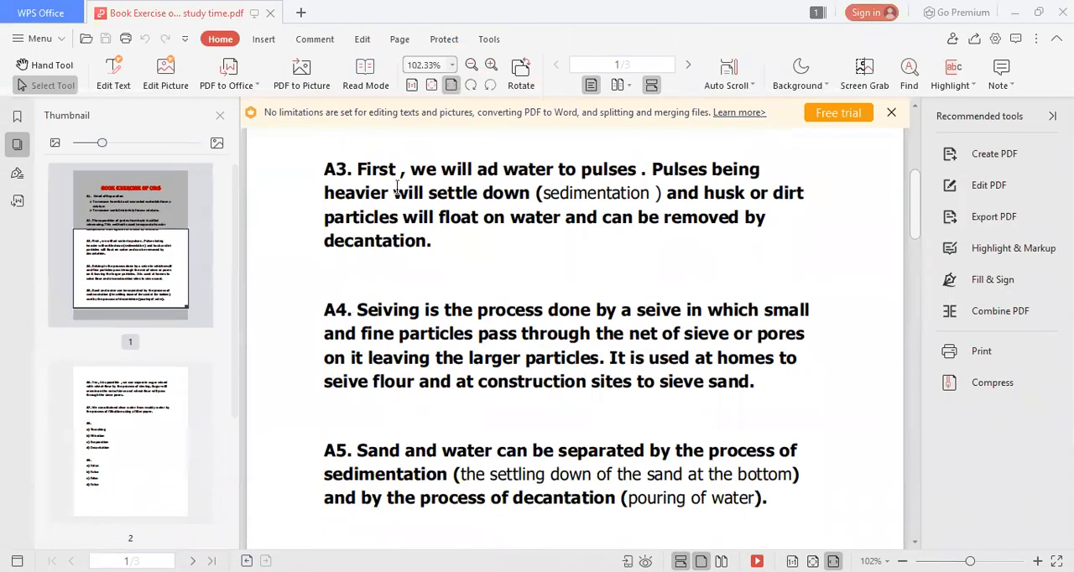
- Red-underline answer A4 about sieving
left_click_drag(361, 324, 470, 319)
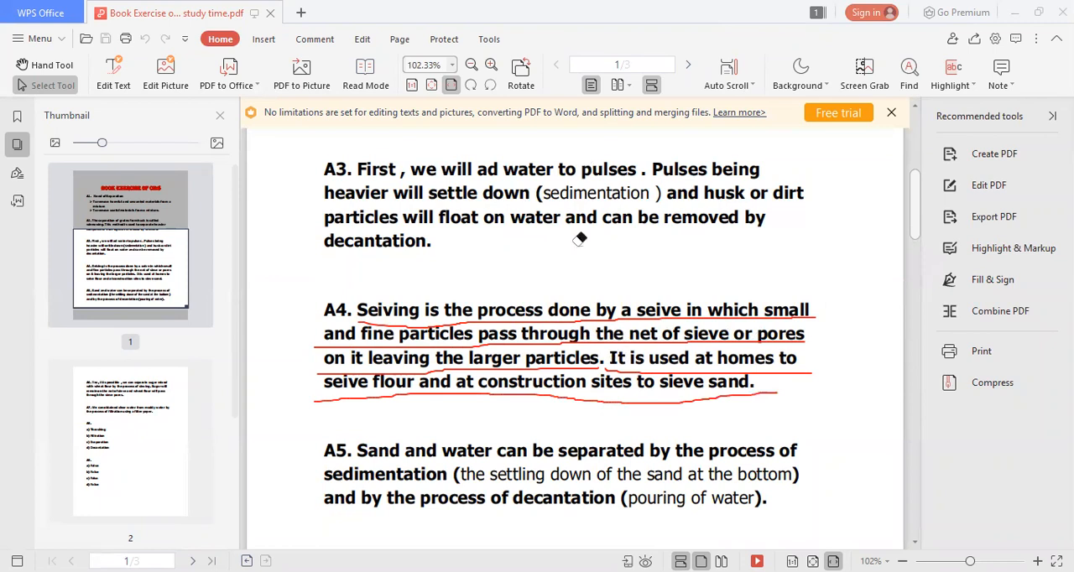
left_click(578, 240)
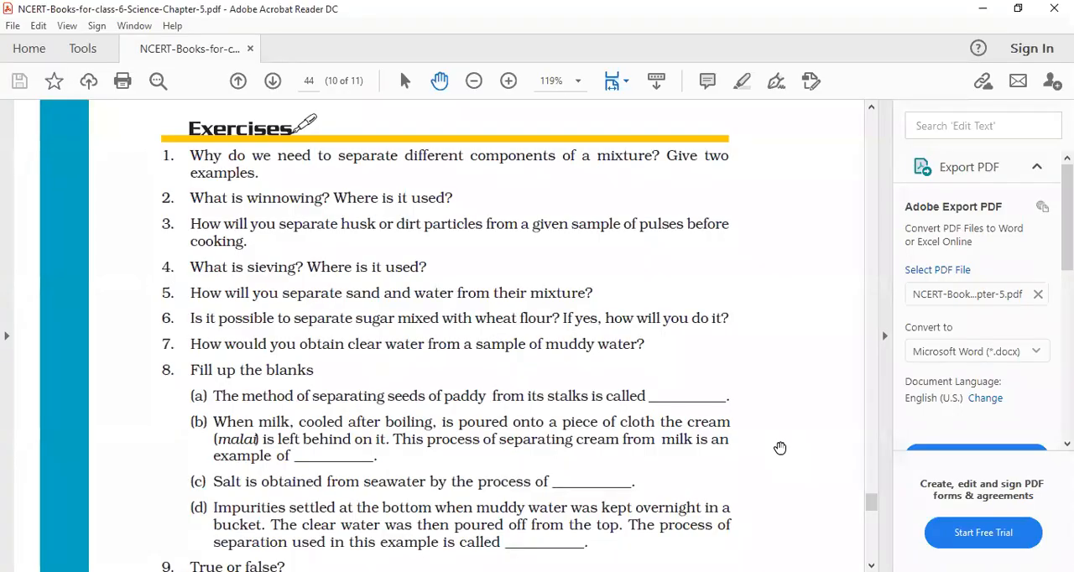
mouse_move(449, 64)
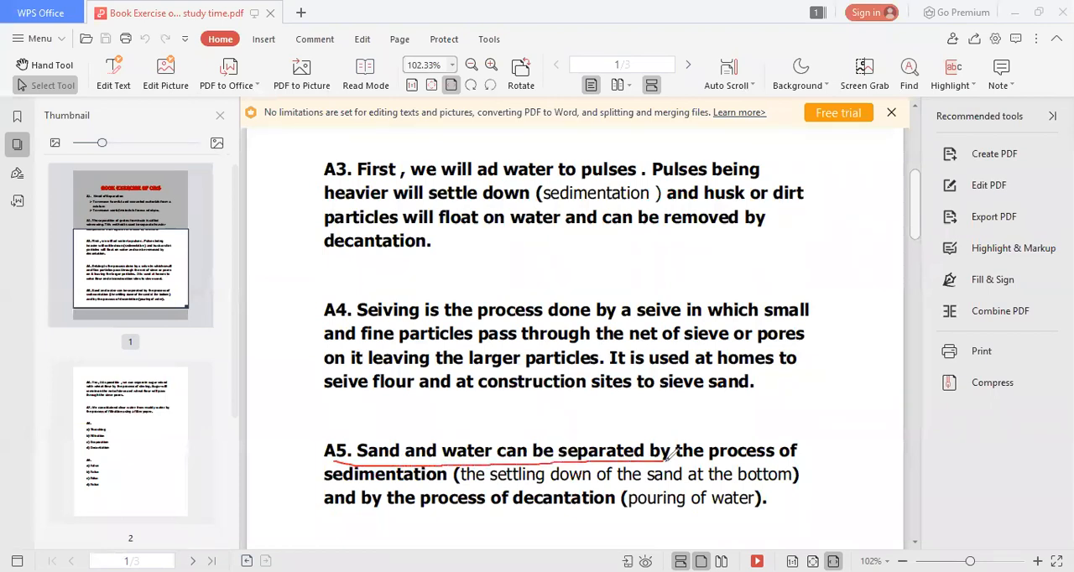
- Red-underline both parts of answer A5 on separating sand and water
left_click_drag(672, 460, 383, 485)
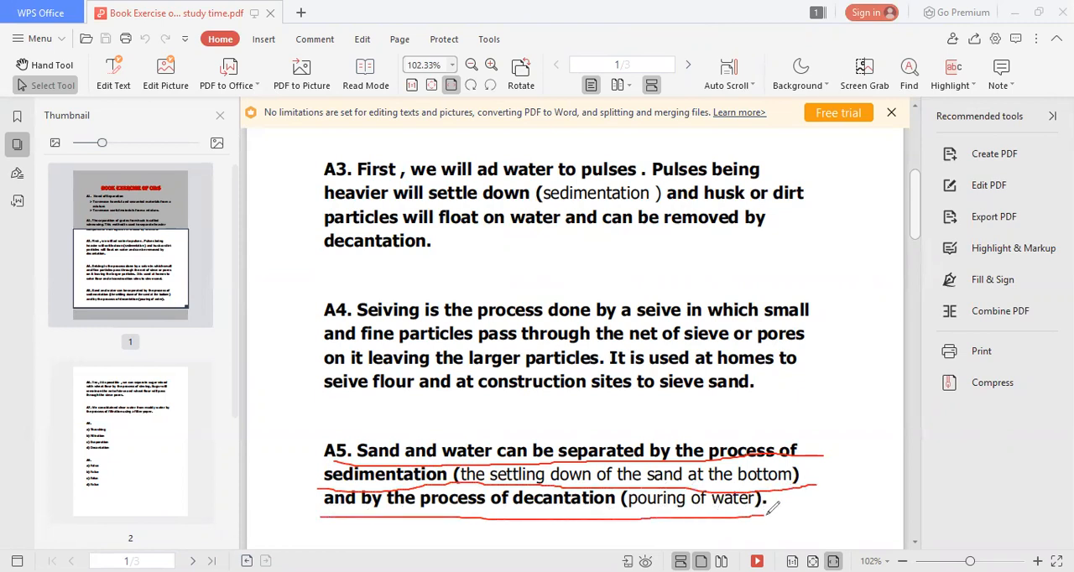
left_click_drag(537, 406, 517, 524)
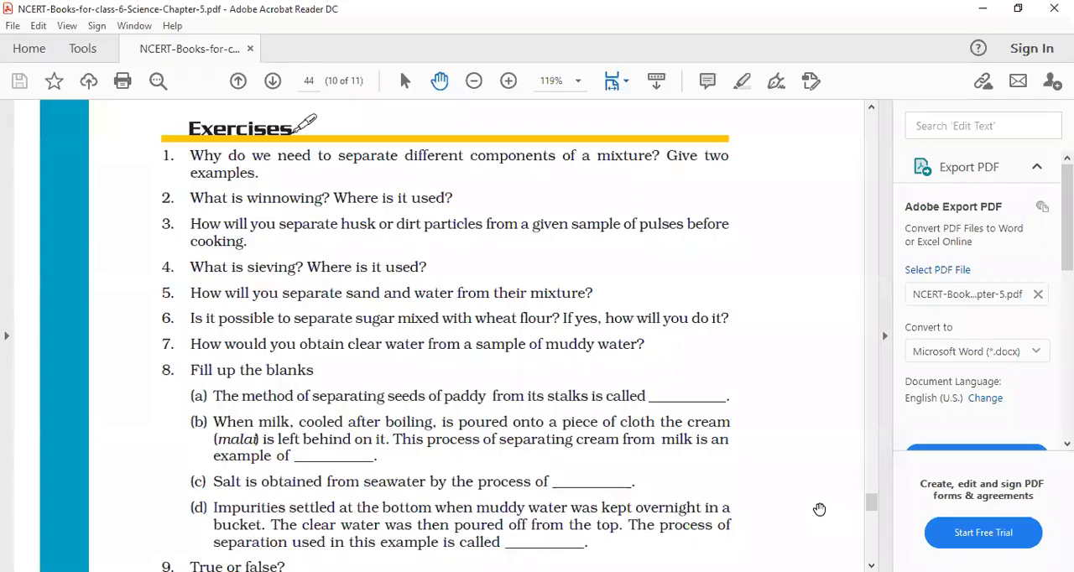
mouse_move(258, 326)
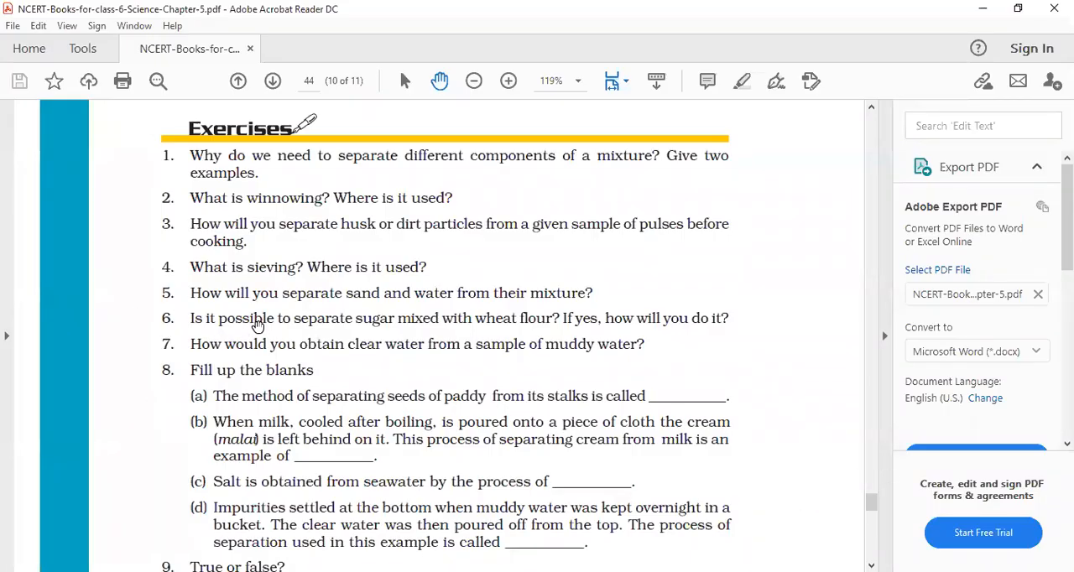
mouse_move(384, 314)
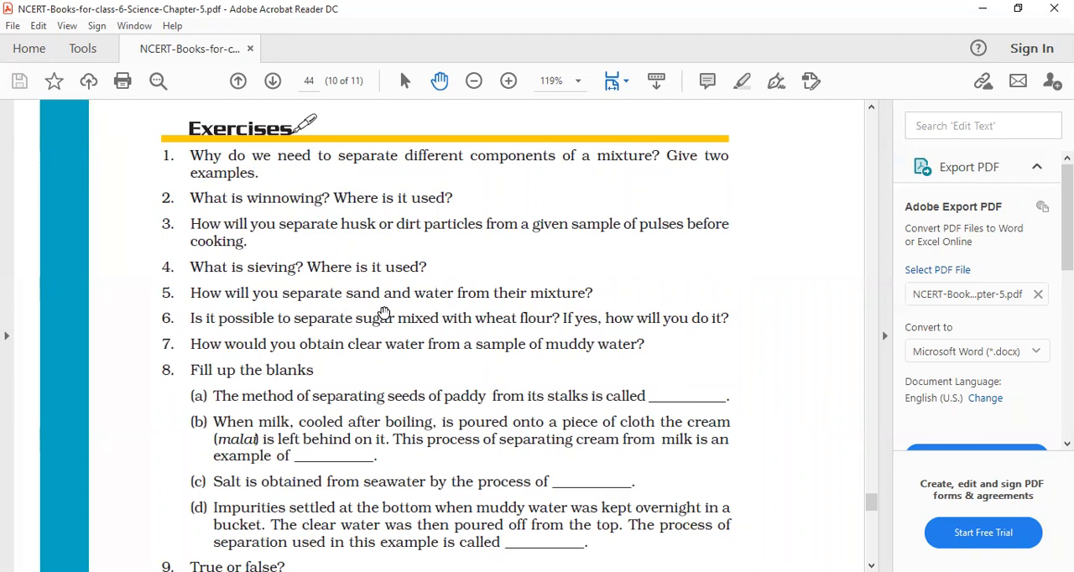
mouse_move(656, 43)
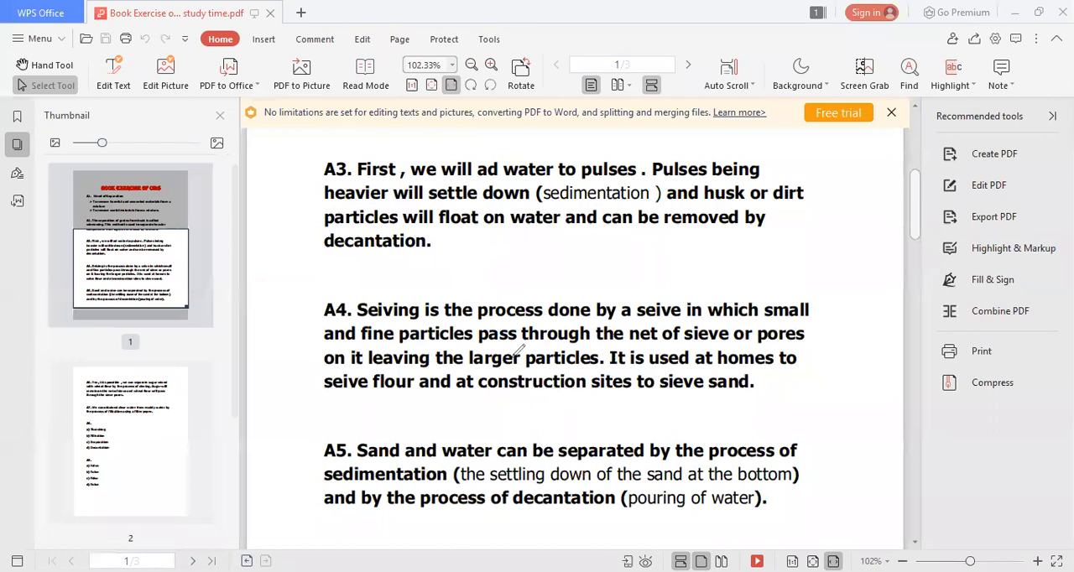
- Scroll the answers document to page 2 where A6 on sugar and wheat flour begins
scroll("down", 3)
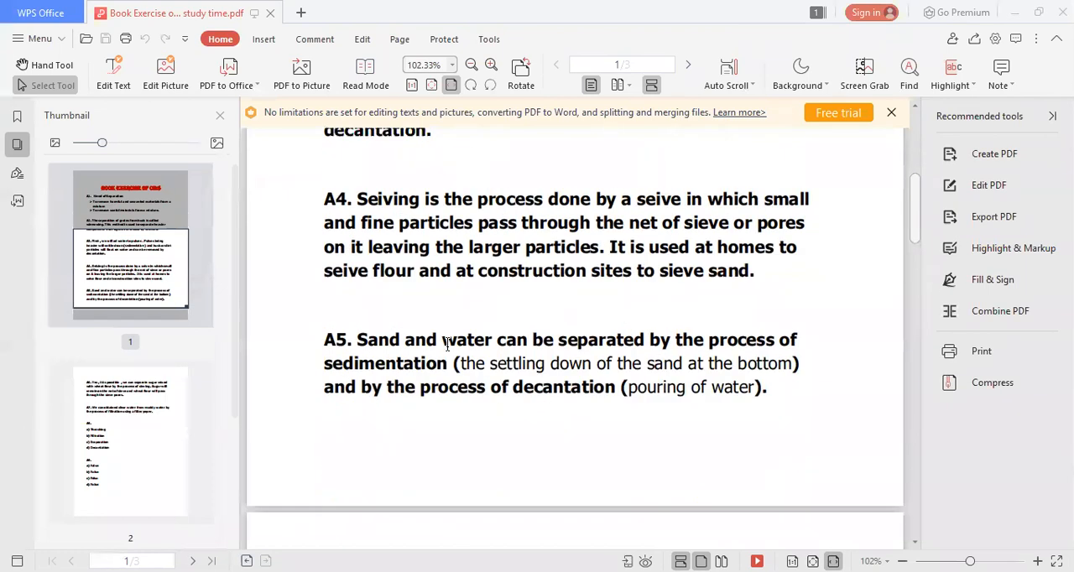
scroll("down", 3)
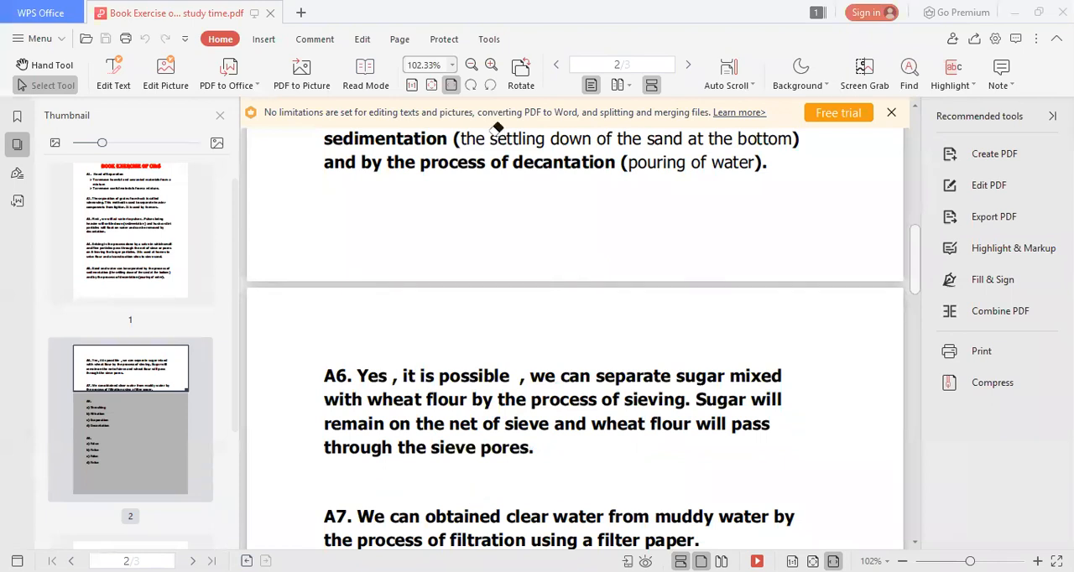
mouse_move(849, 525)
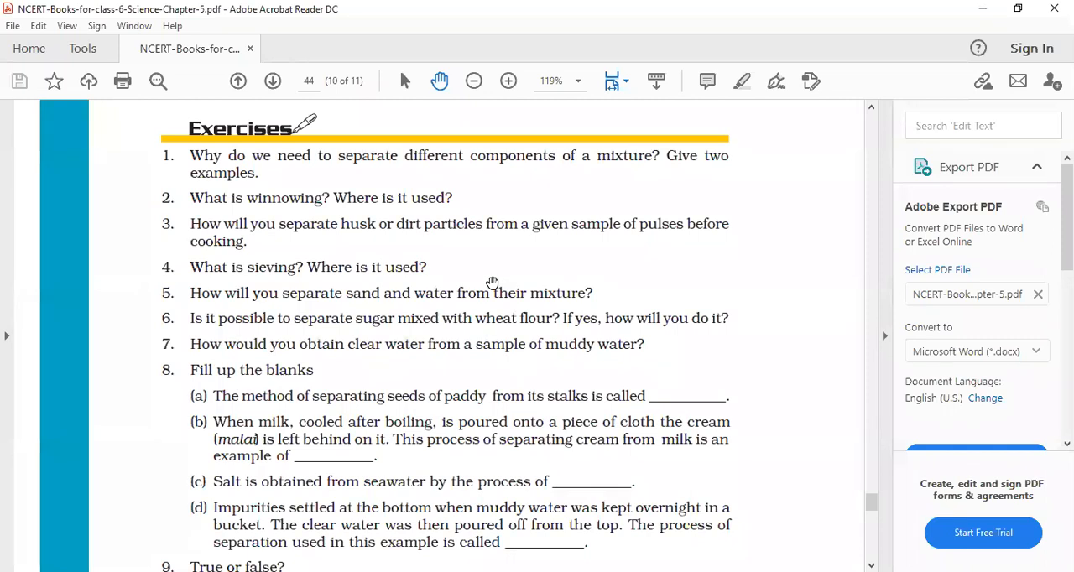
mouse_move(446, 128)
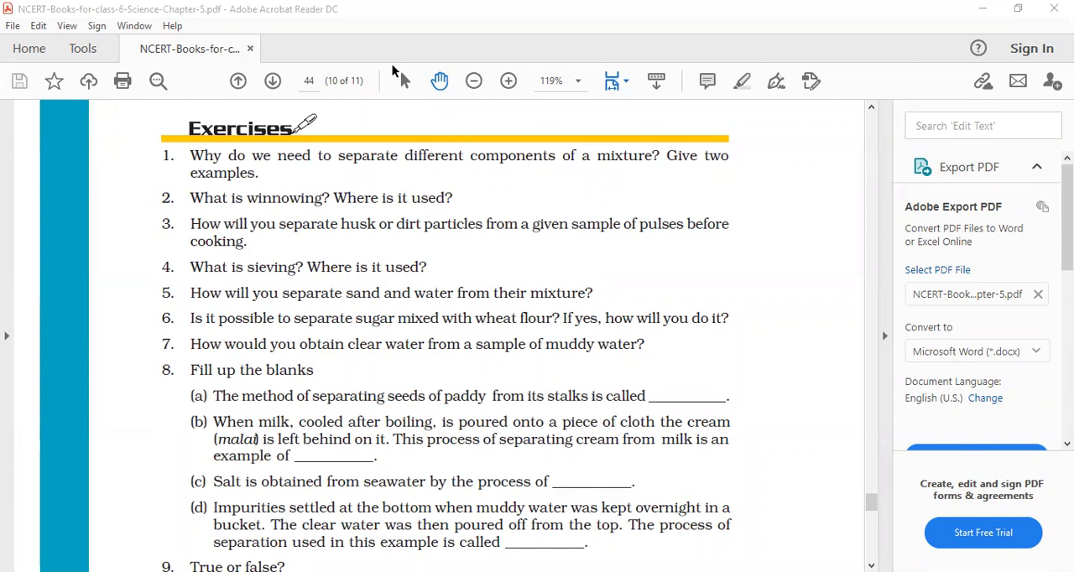
mouse_move(370, 57)
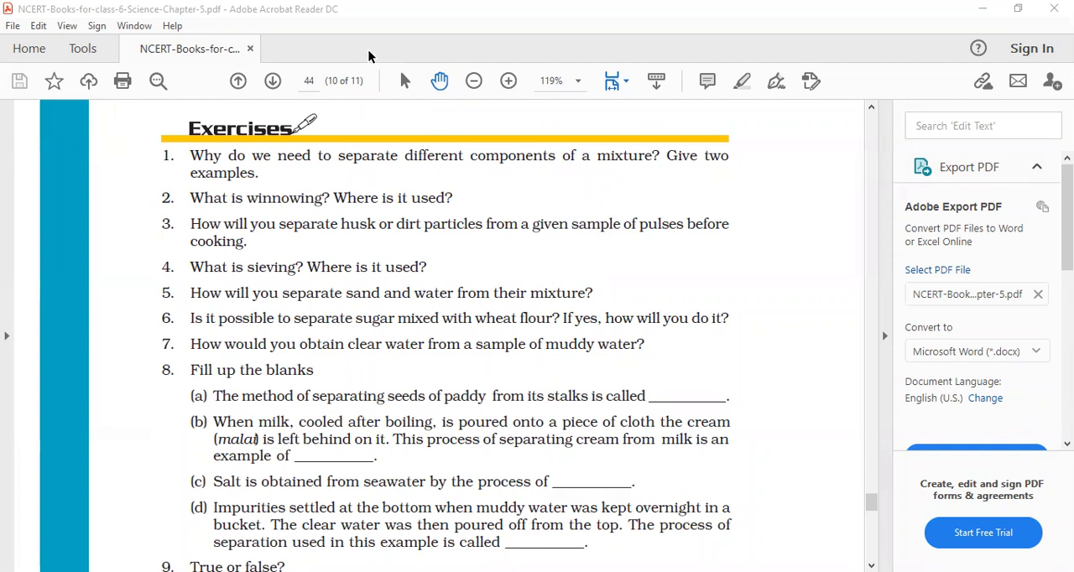
mouse_move(376, 59)
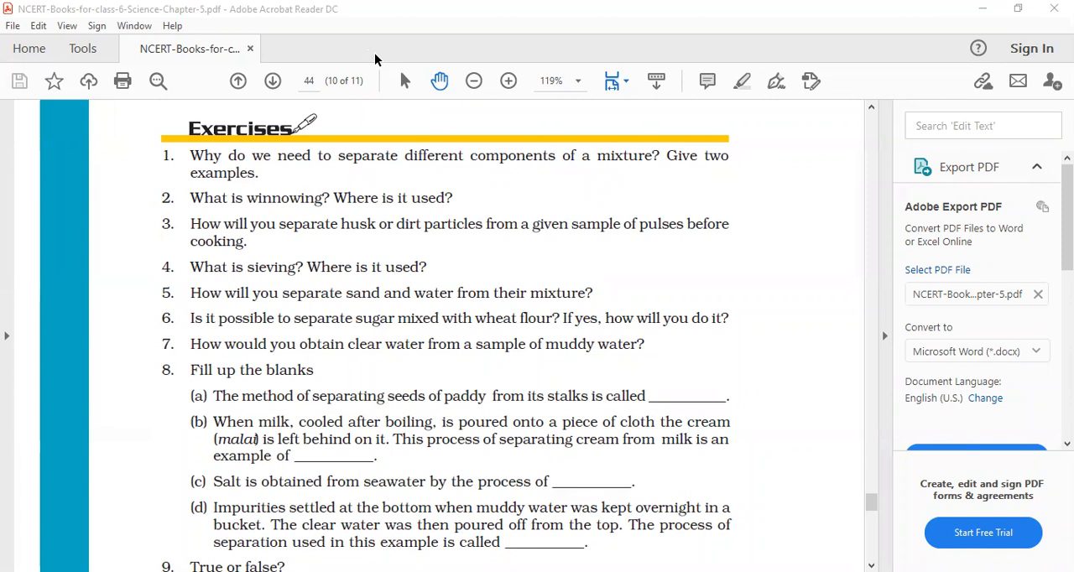
mouse_move(601, 133)
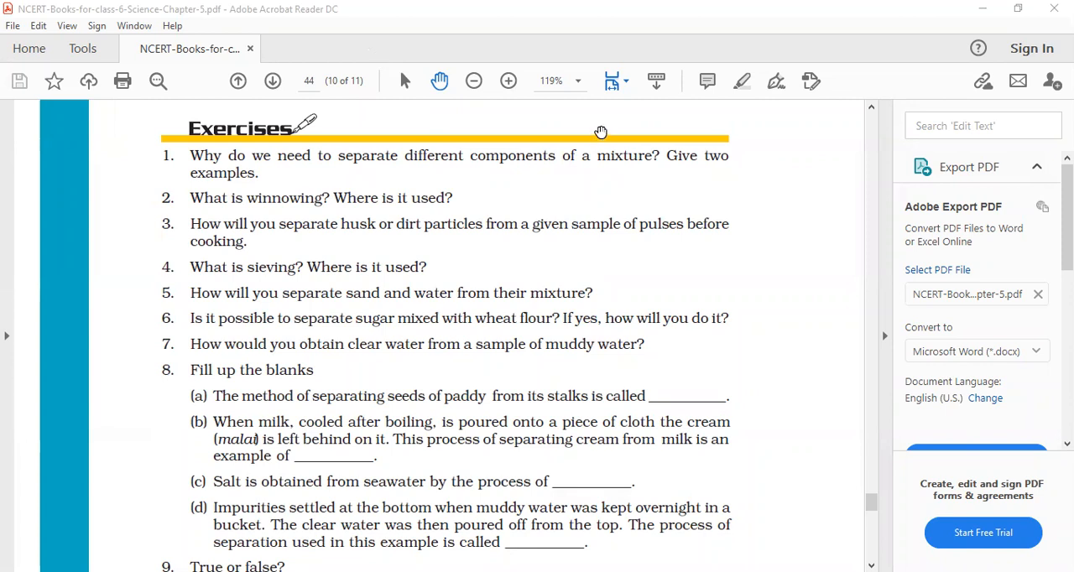
mouse_move(395, 163)
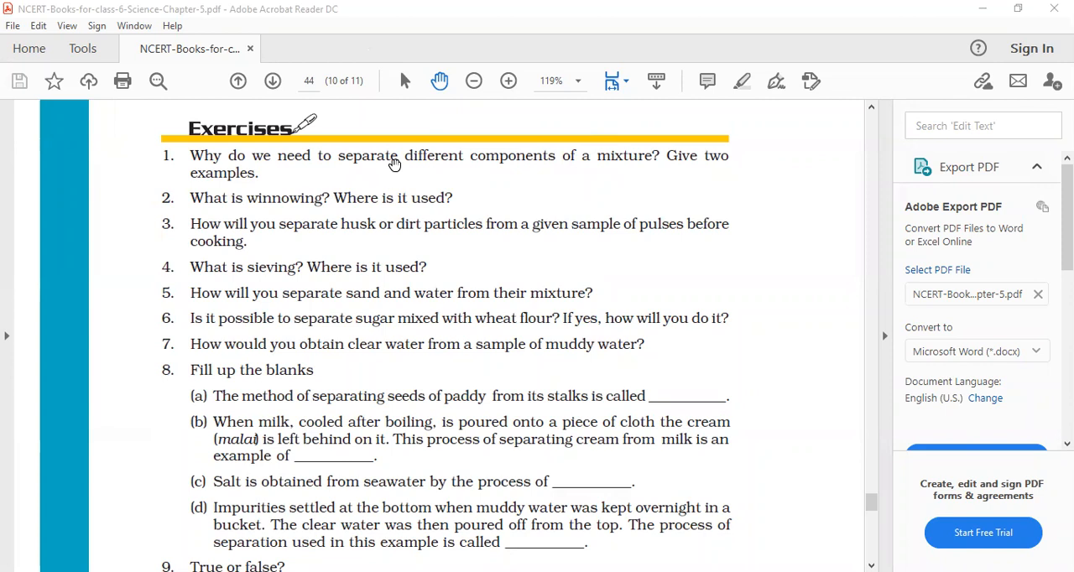
mouse_move(359, 127)
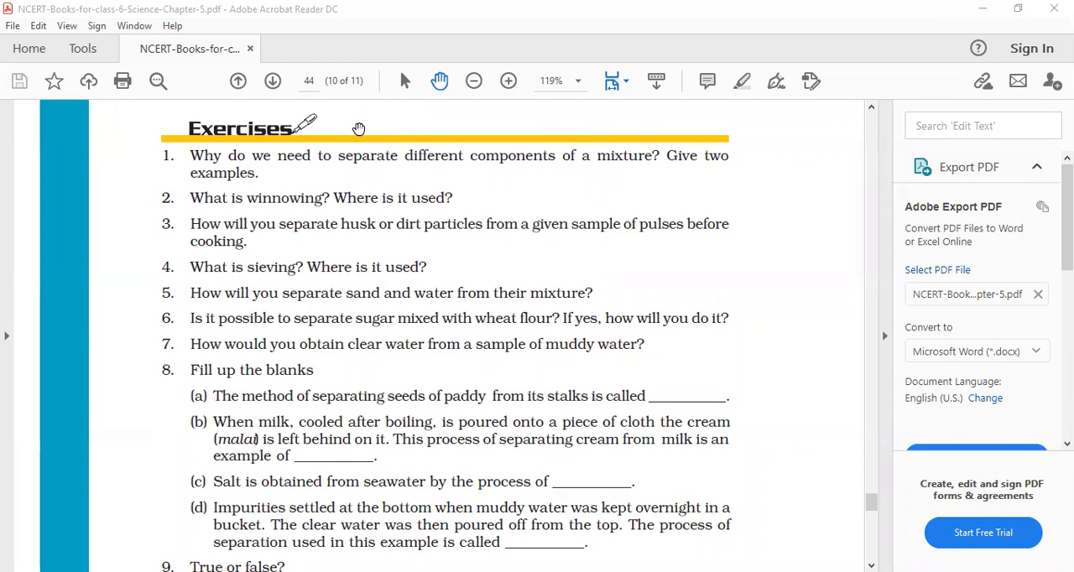
mouse_move(334, 46)
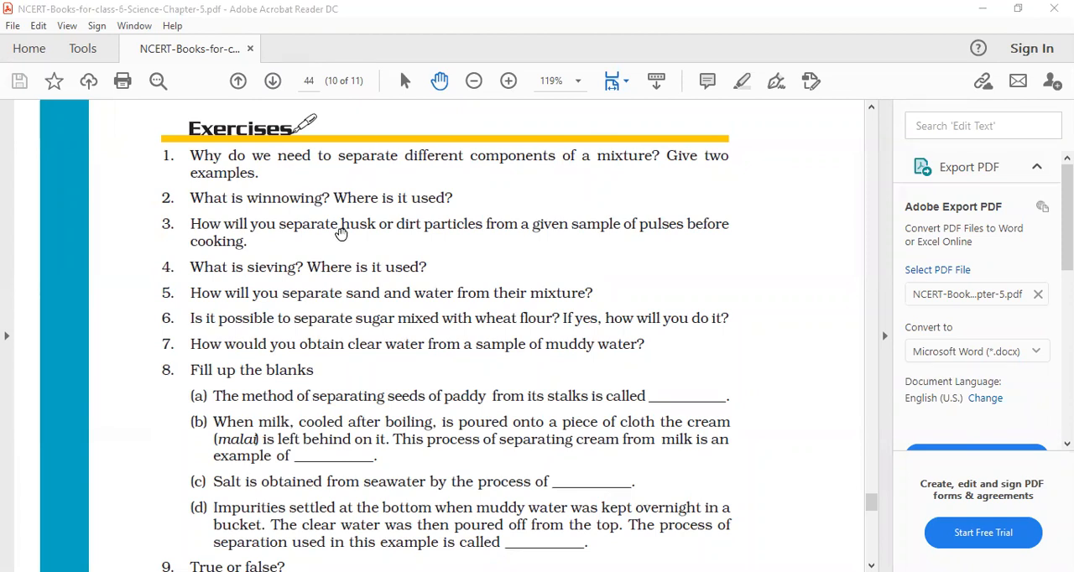
mouse_move(352, 233)
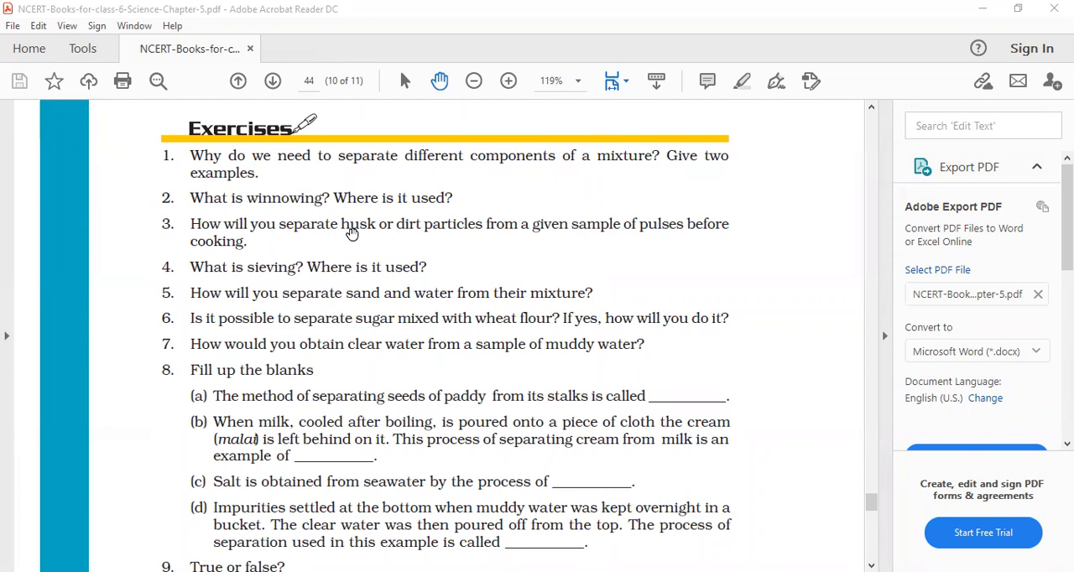
mouse_move(504, 119)
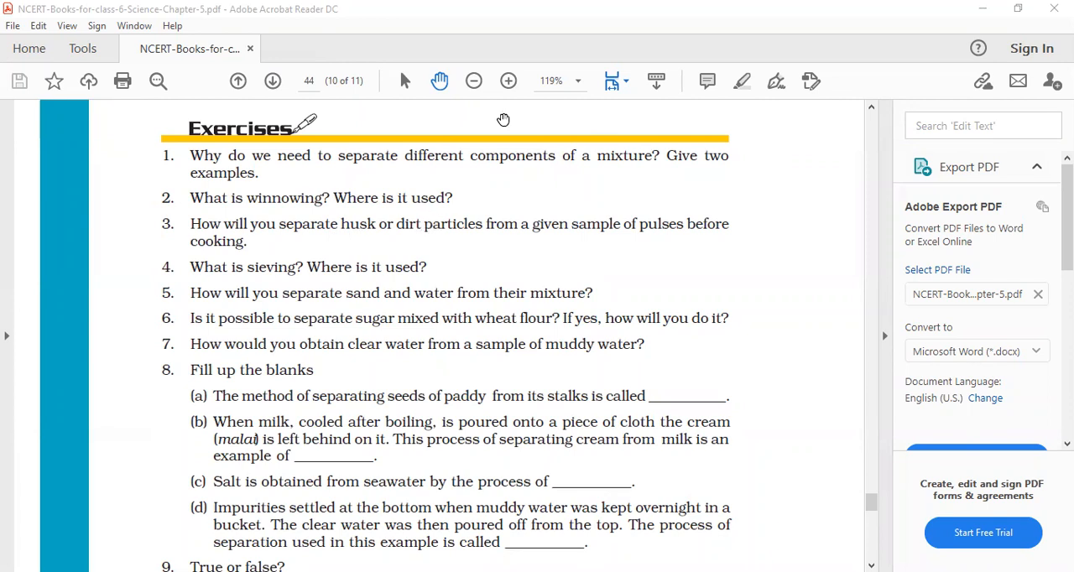
mouse_move(411, 39)
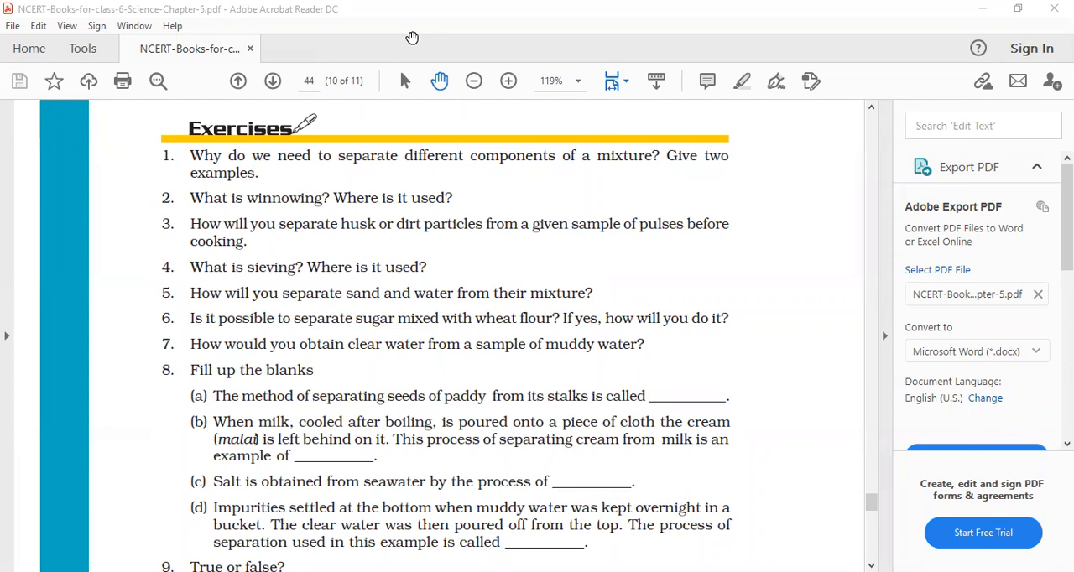
mouse_move(320, 208)
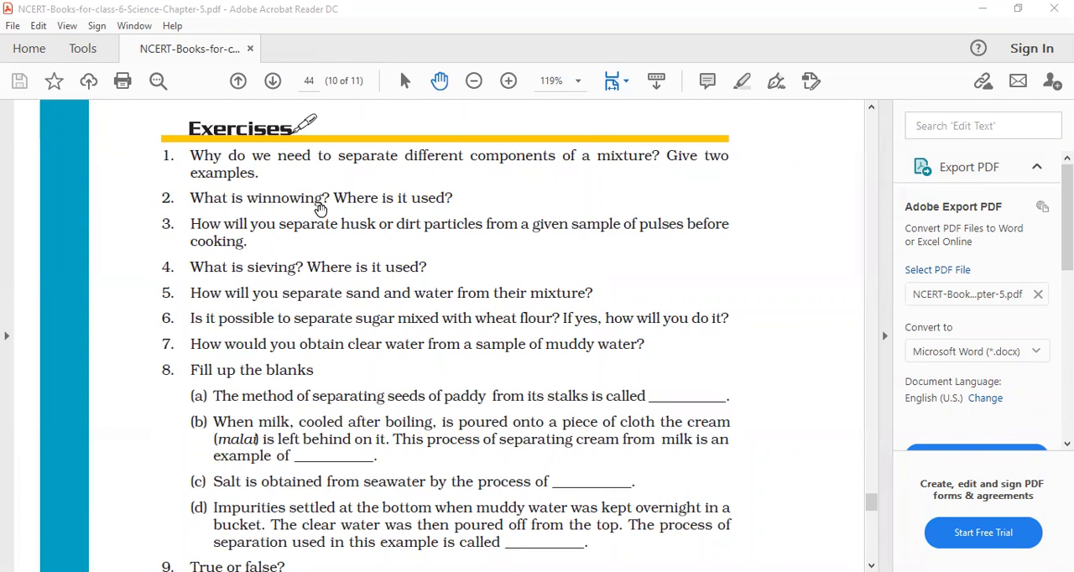
mouse_move(383, 155)
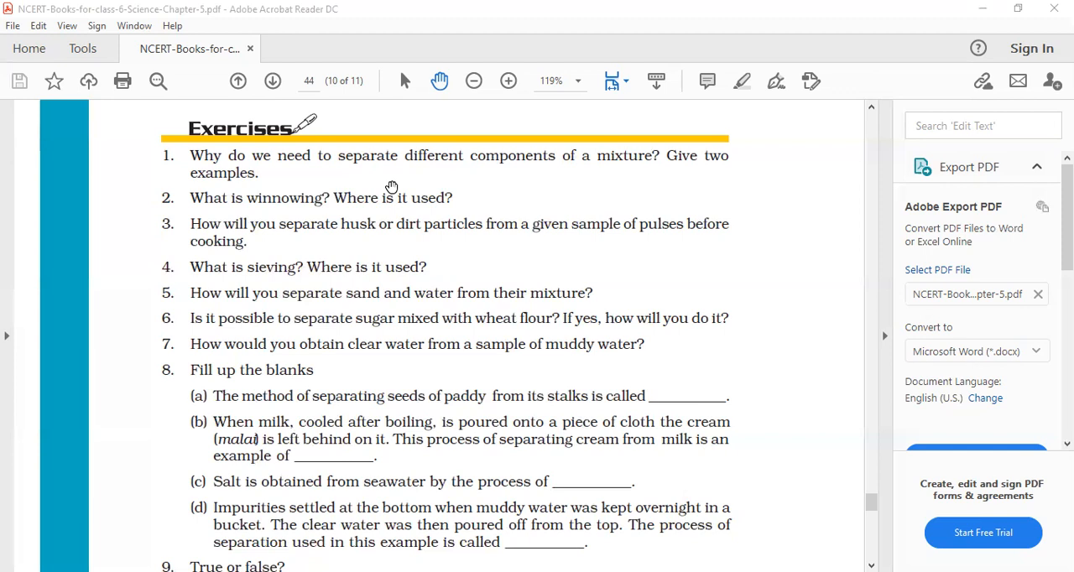
mouse_move(197, 202)
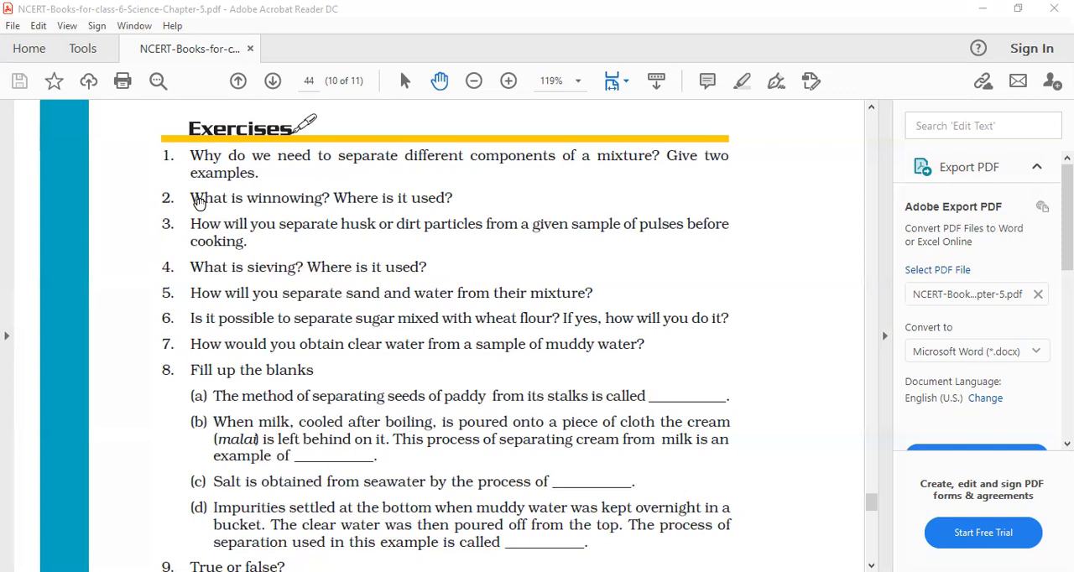
mouse_move(342, 216)
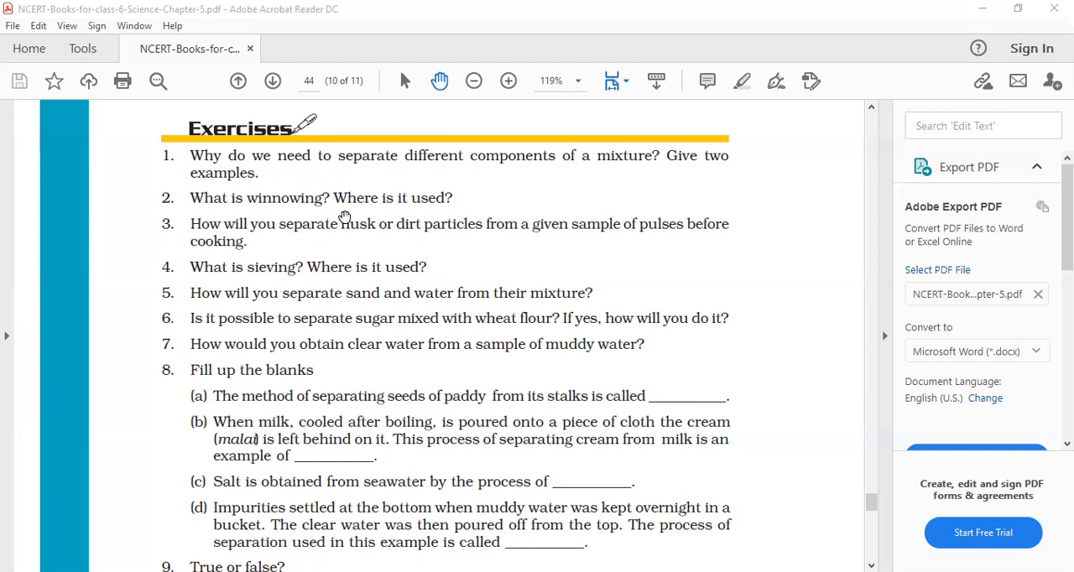
mouse_move(388, 232)
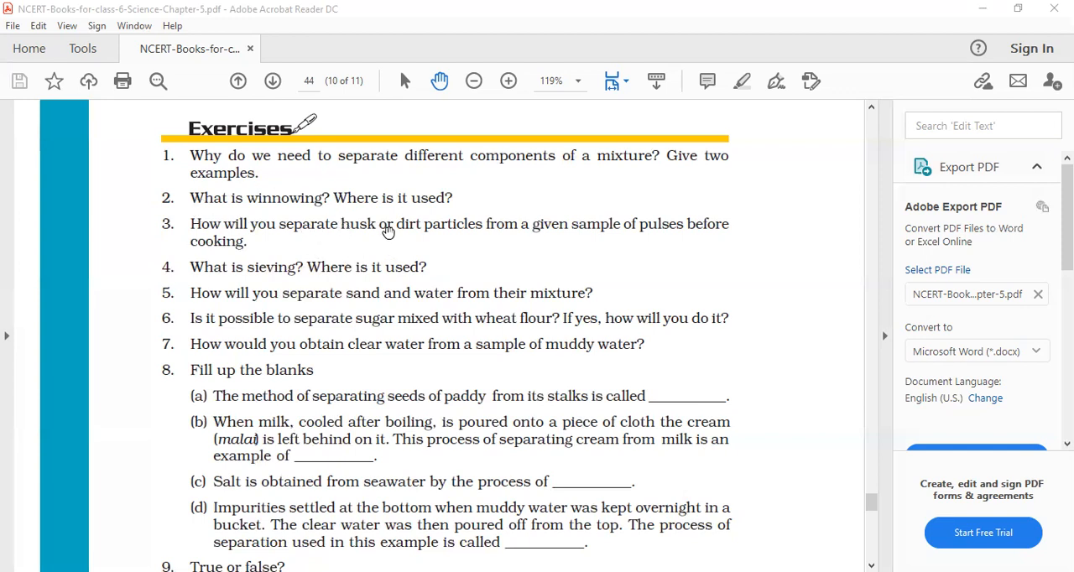
mouse_move(349, 320)
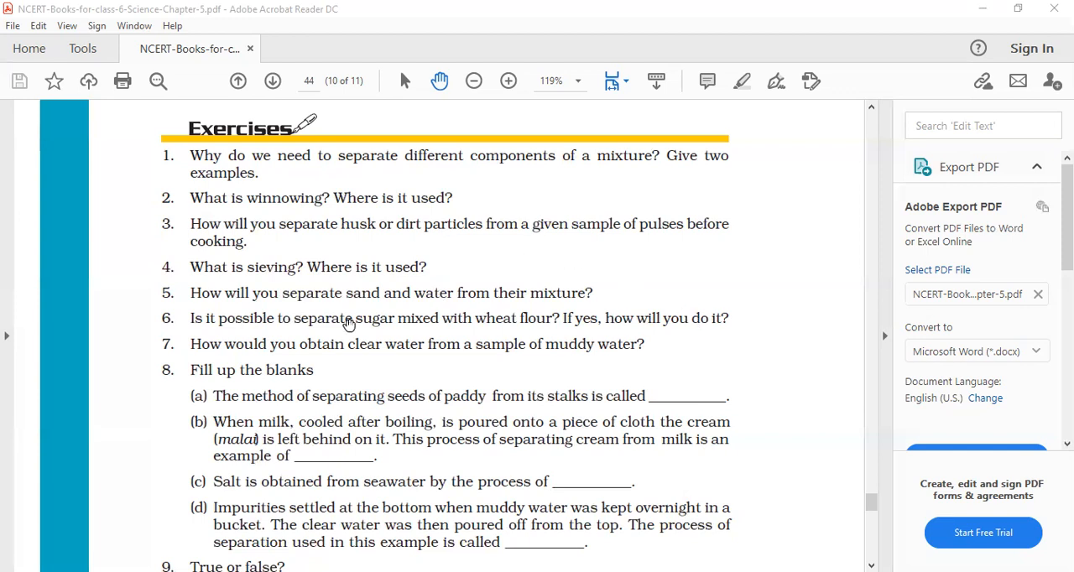
mouse_move(255, 349)
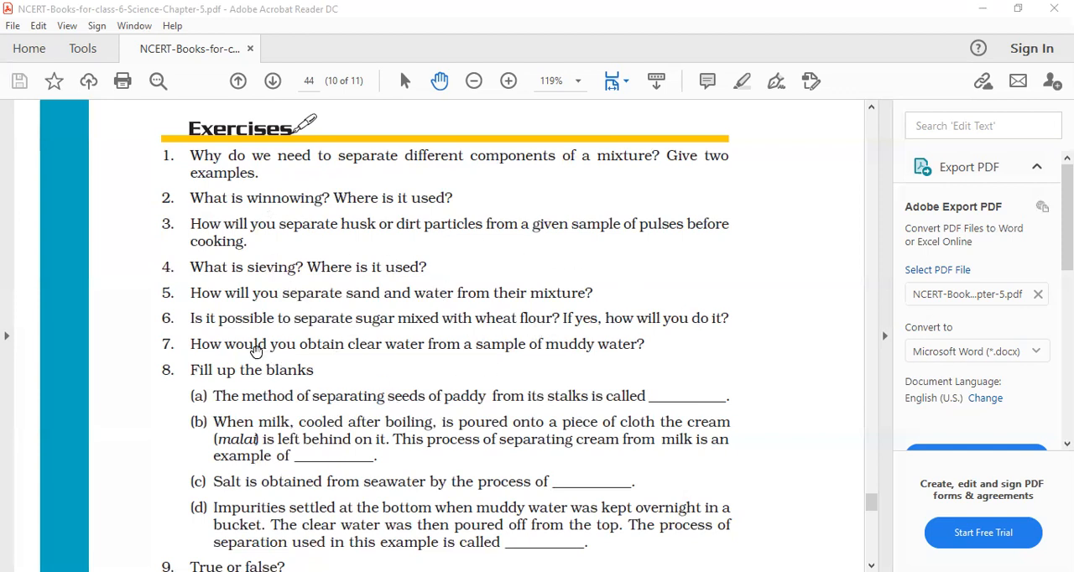
mouse_move(432, 359)
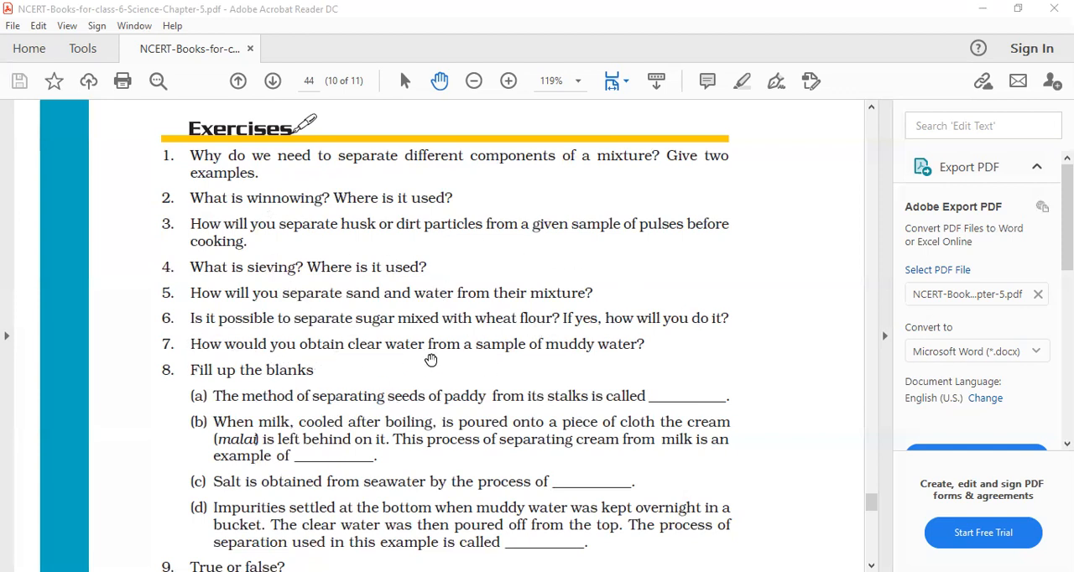
mouse_move(701, 71)
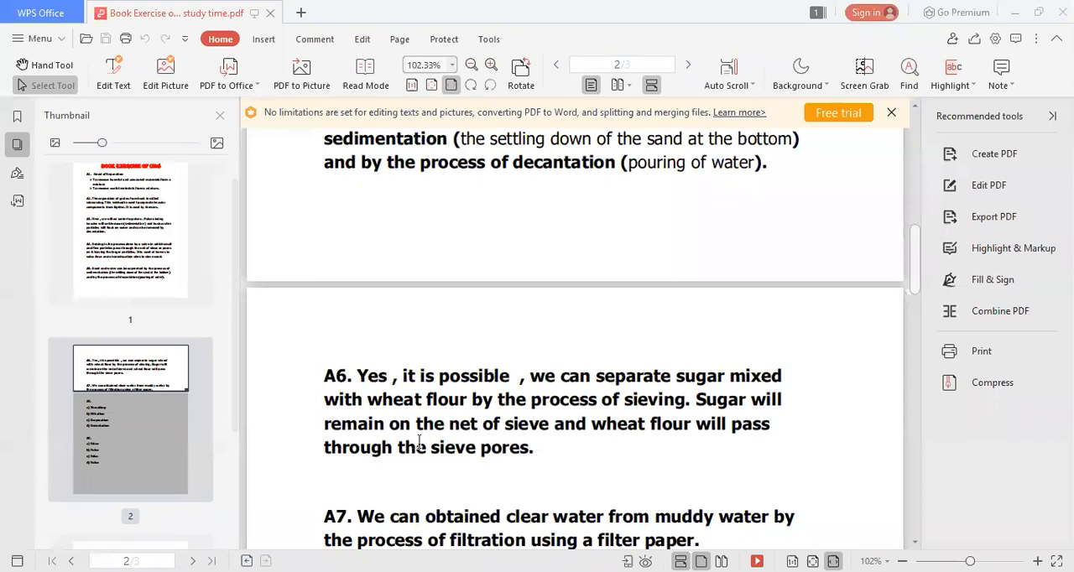
- Red-underline the full text of answer A7 on filtering muddy water
scroll("down", 3)
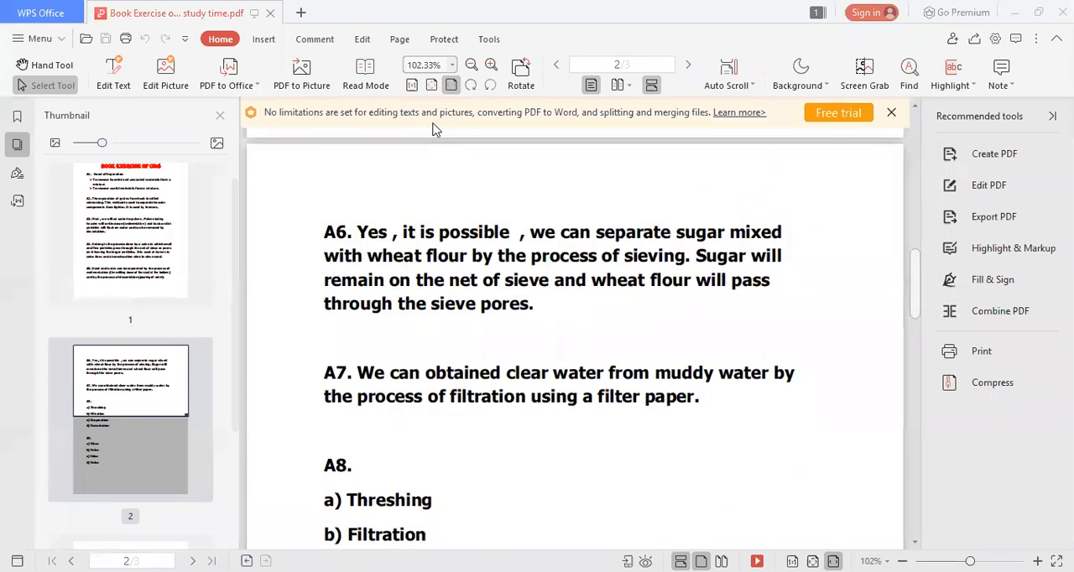
left_click_drag(504, 384, 638, 383)
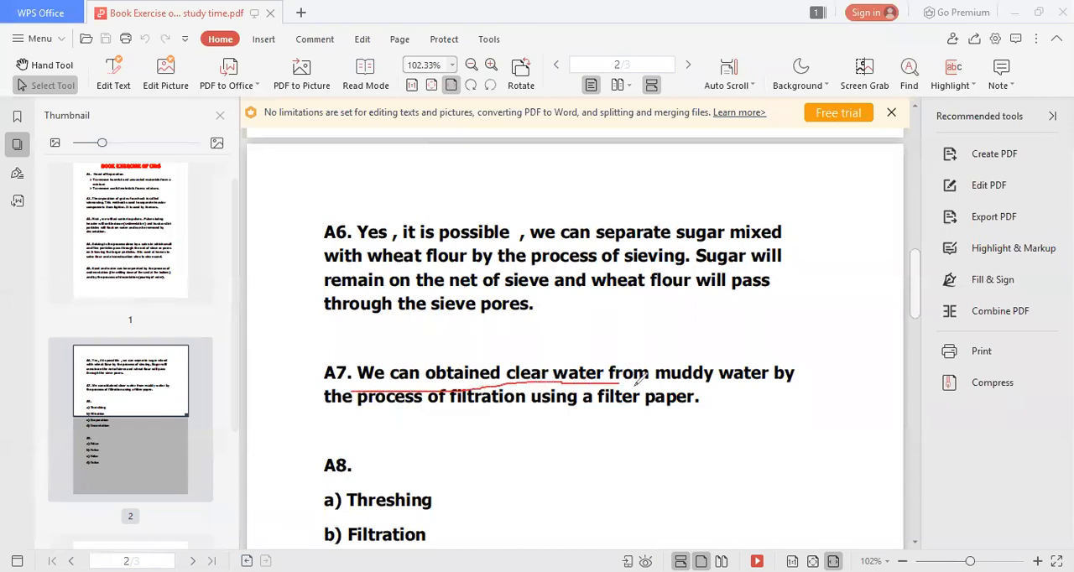
left_click_drag(638, 387, 797, 388)
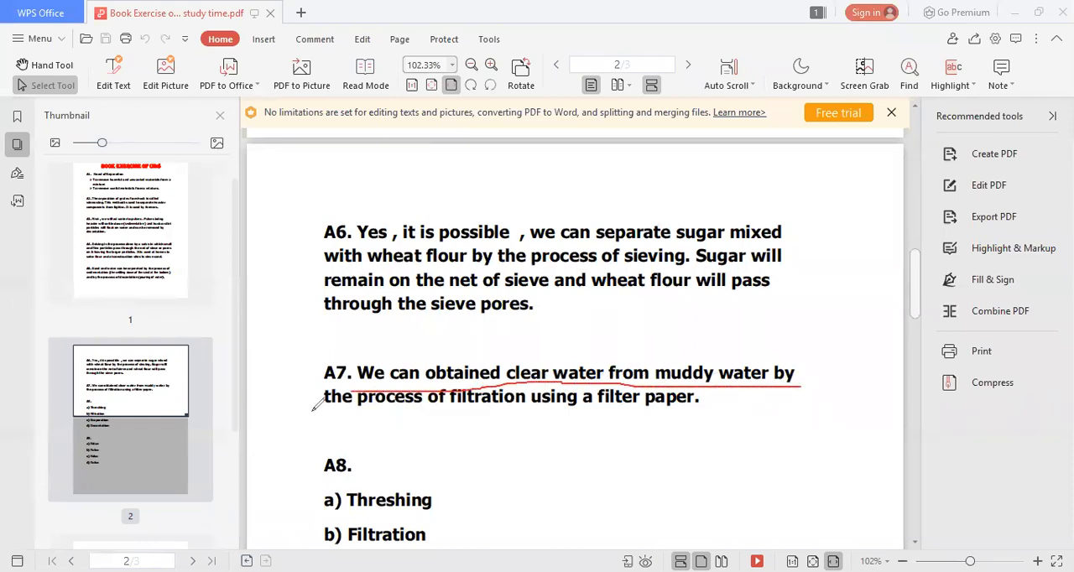
left_click_drag(322, 406, 699, 409)
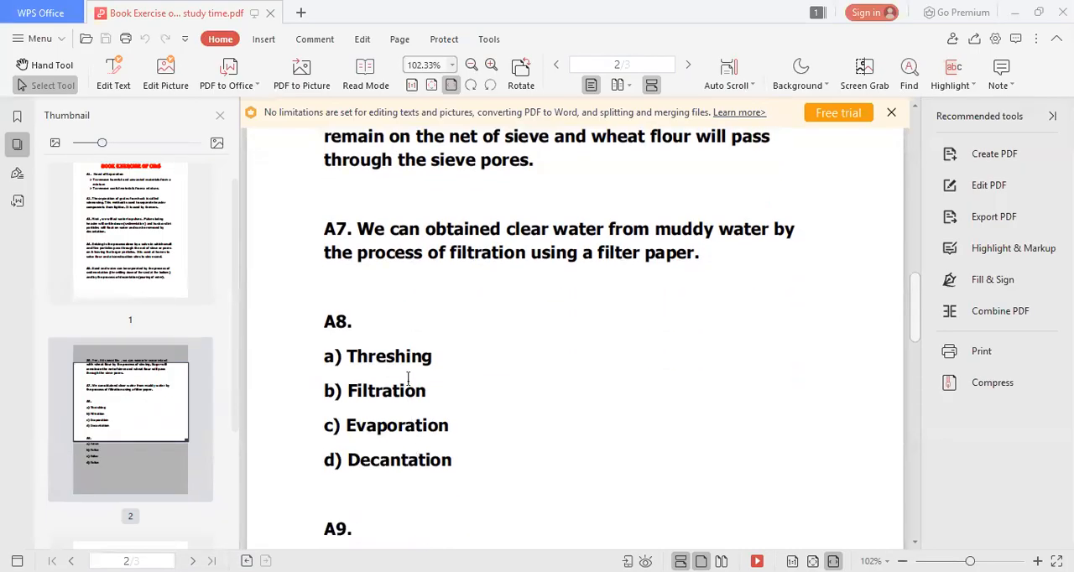
mouse_move(415, 131)
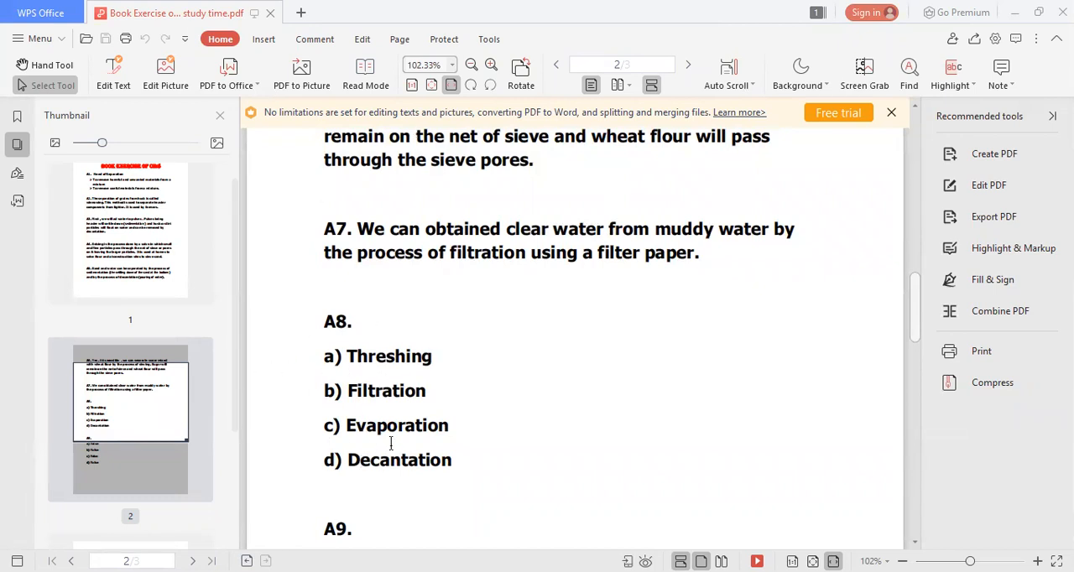
- Scroll down to the A8 fill-in-the-blank answers and the start of A9
scroll("down", 3)
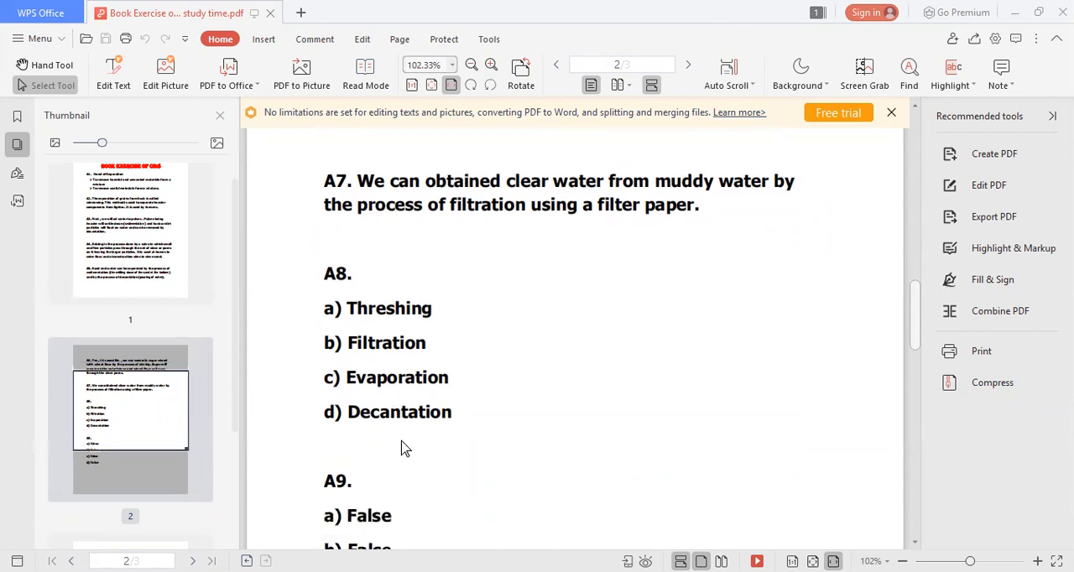
scroll("down", 3)
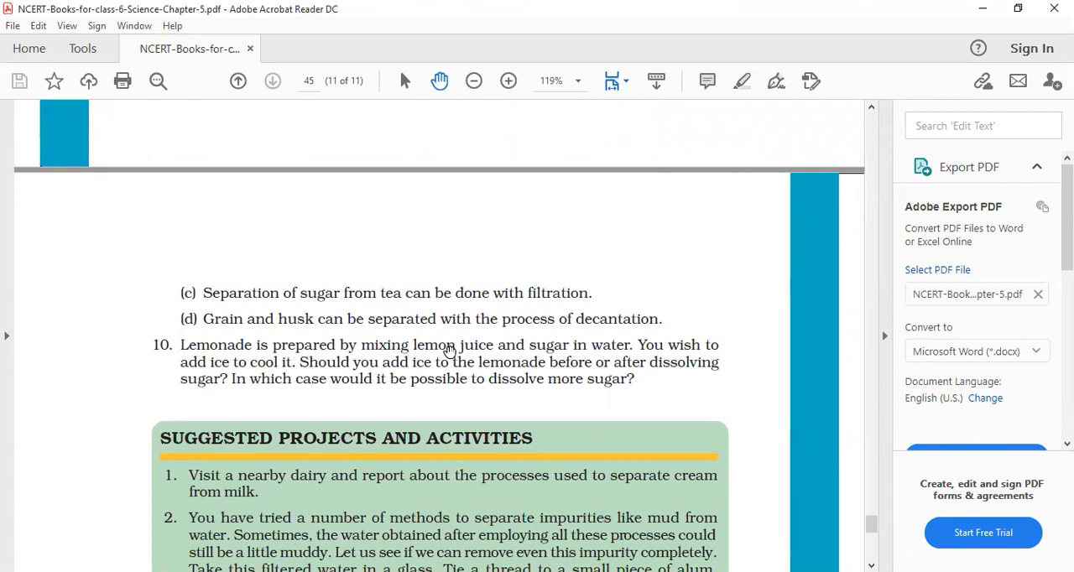
mouse_move(702, 349)
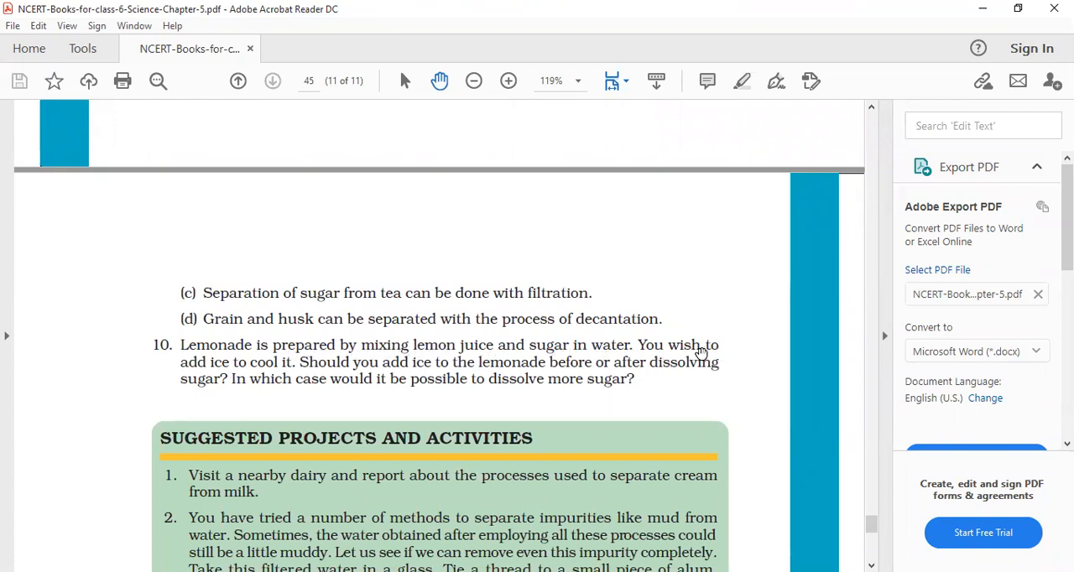
mouse_move(349, 380)
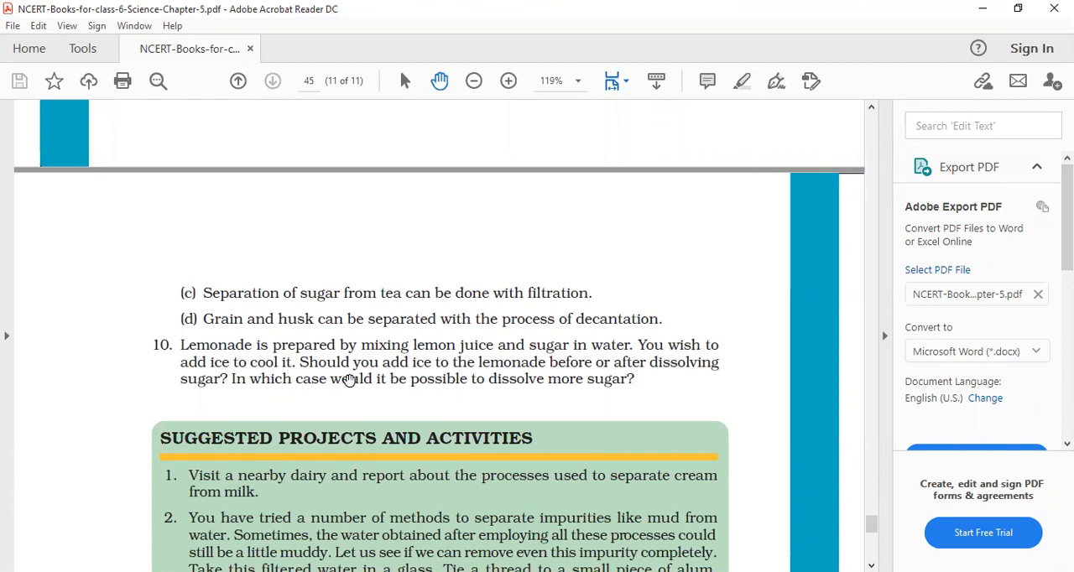
mouse_move(683, 366)
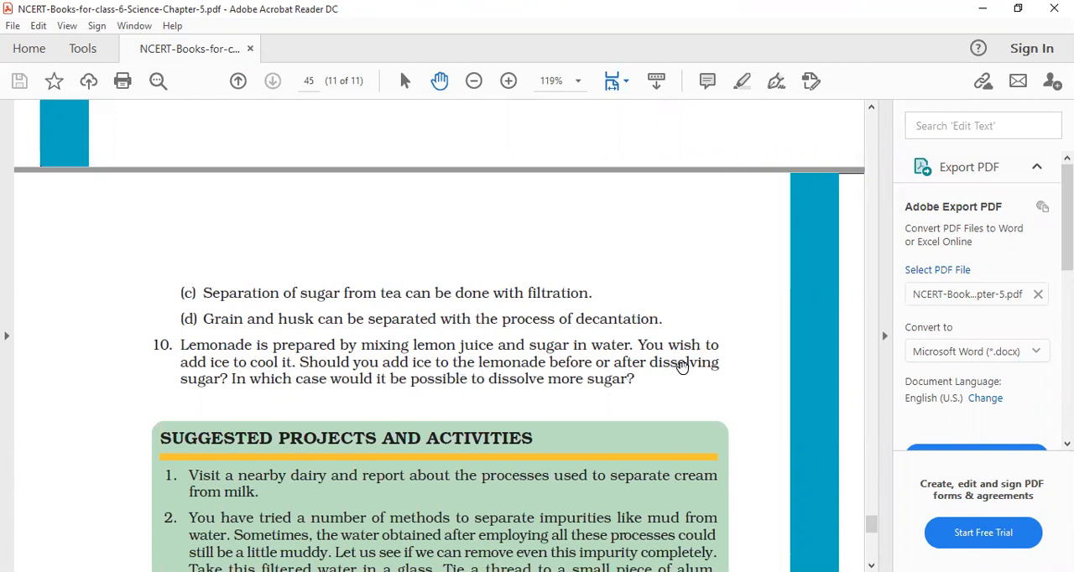
mouse_move(359, 404)
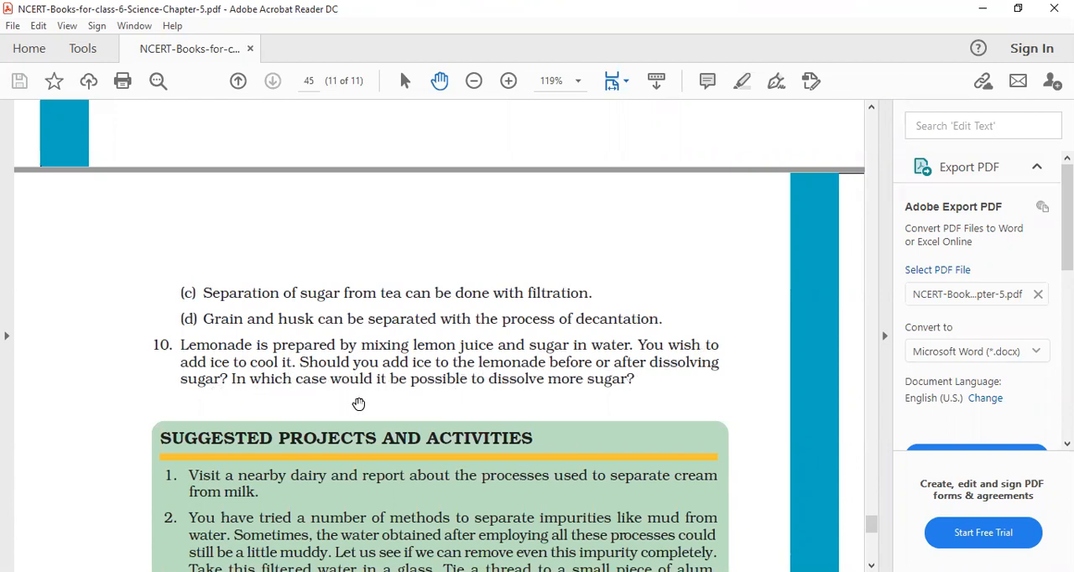
mouse_move(520, 391)
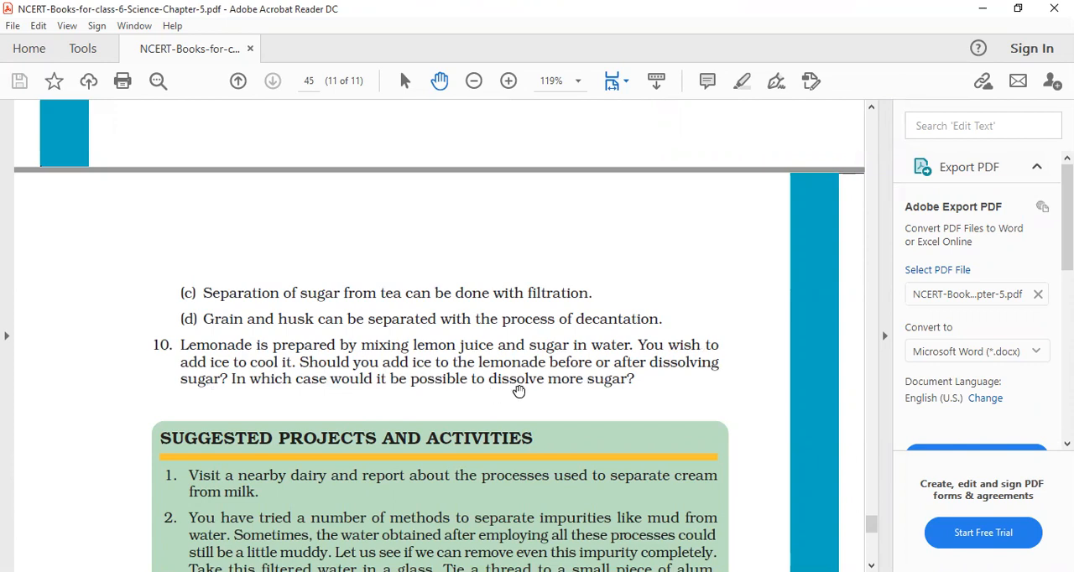
mouse_move(517, 40)
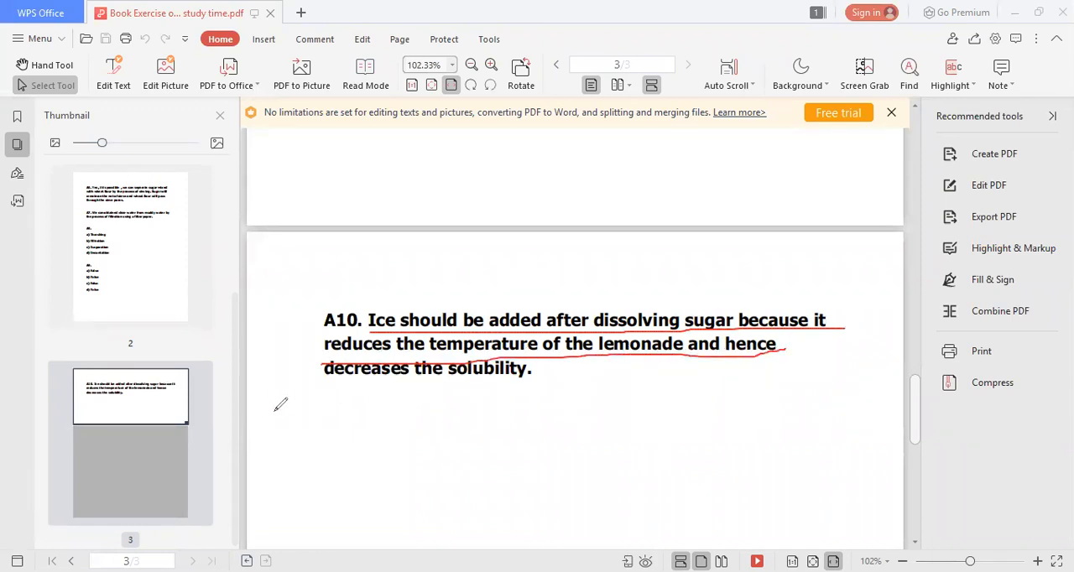
- Red-underline answer A10 on ice and dissolving sugar, then zoom out to 18% to see all pages
left_click_drag(316, 395, 537, 401)
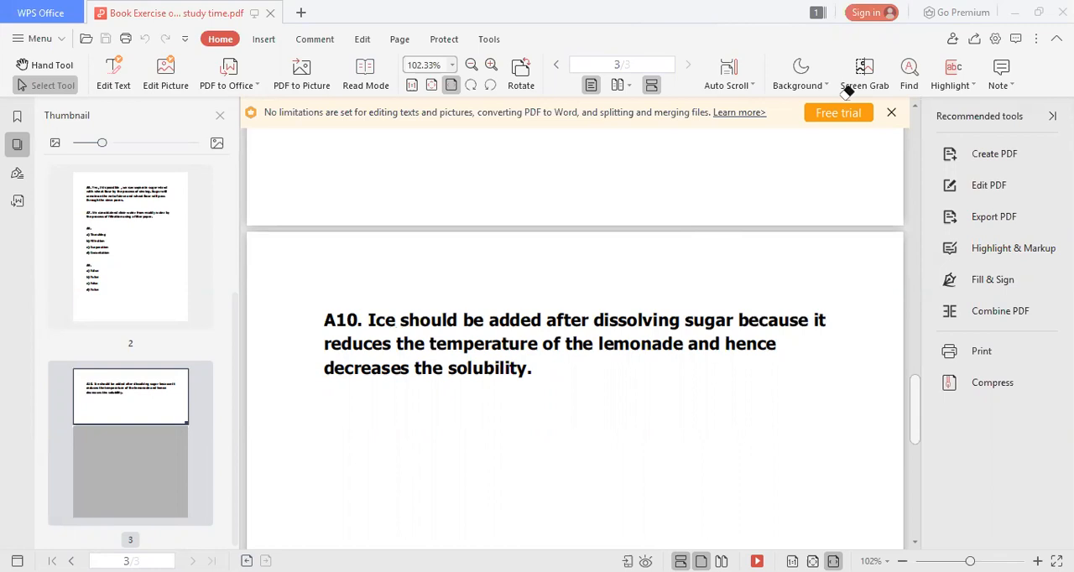
mouse_move(977, 473)
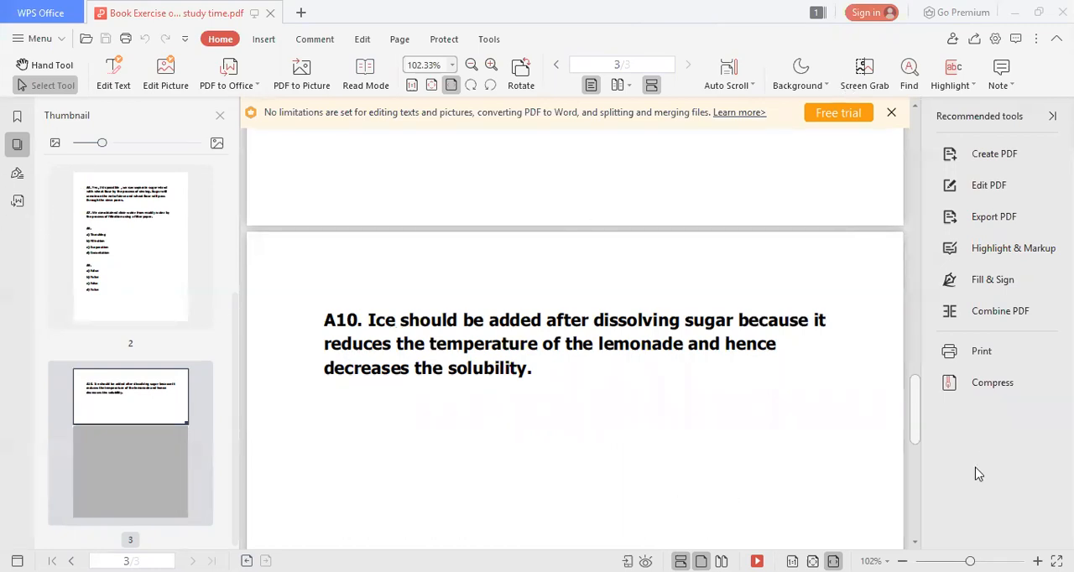
left_click(469, 64)
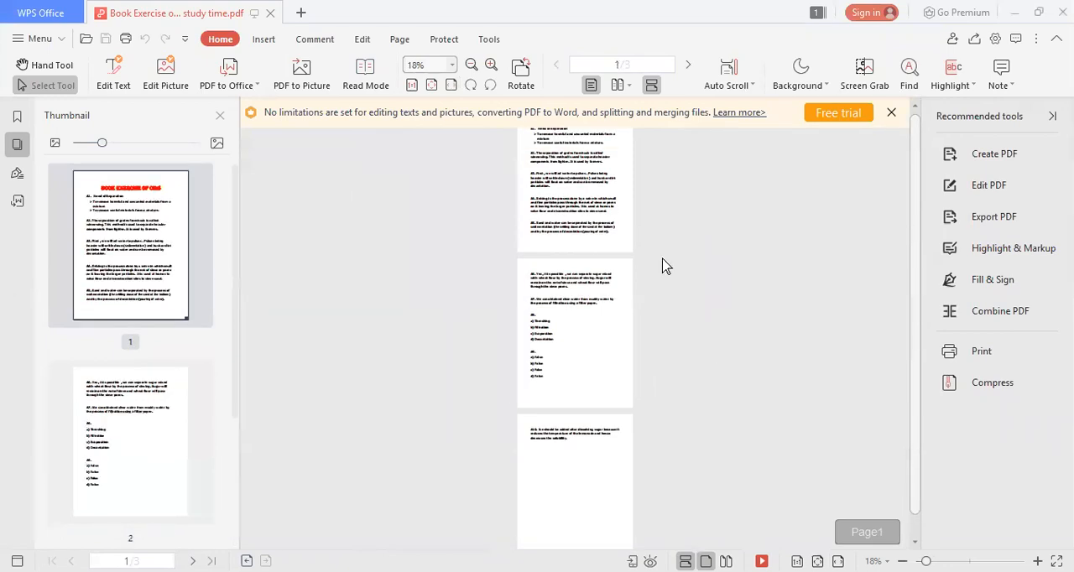
mouse_move(492, 63)
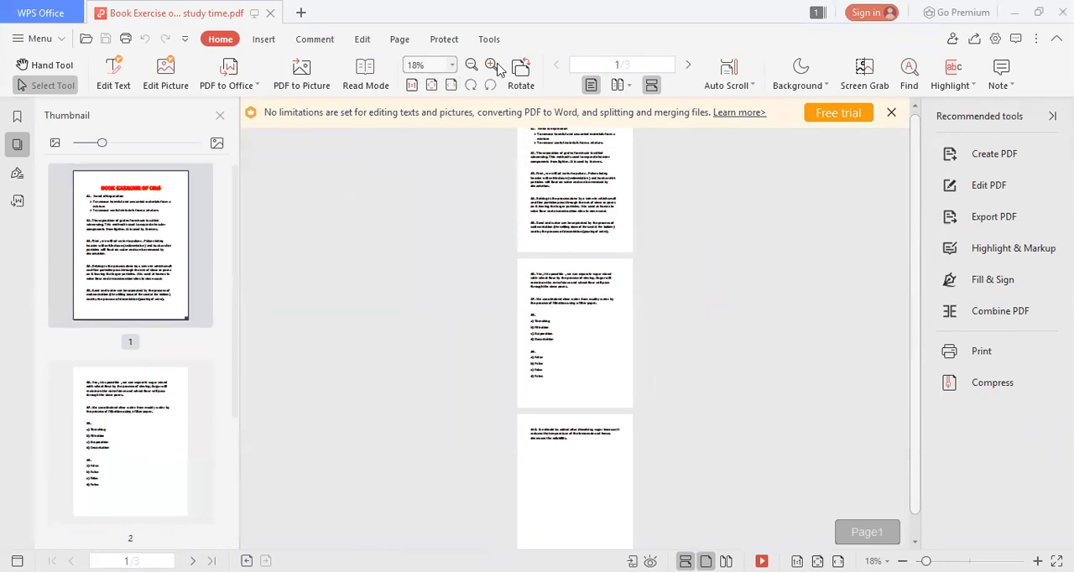